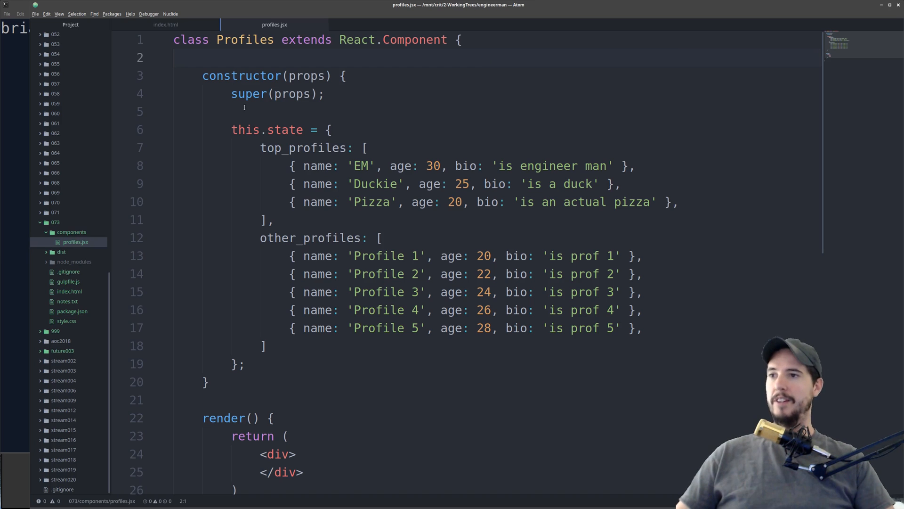
- Review the render call and profiles mount div in index.html, then return to the Profiles file
click(166, 24)
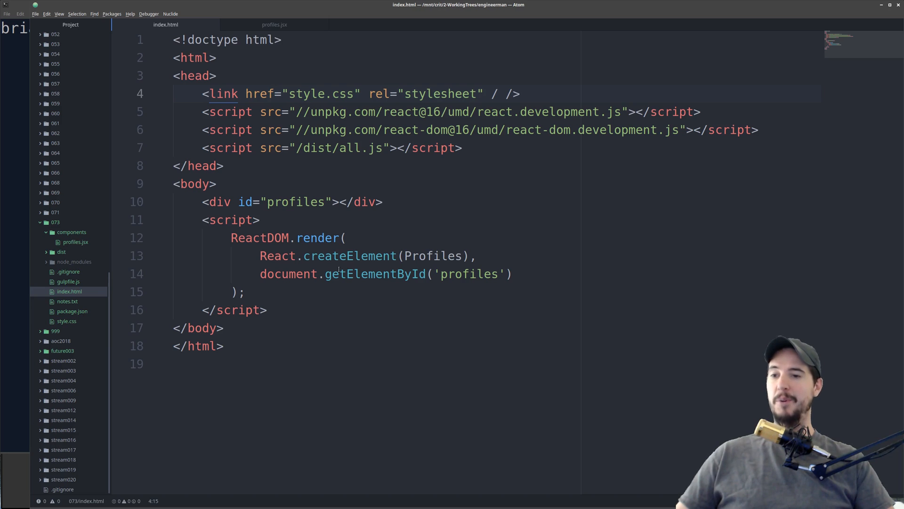
double_click(437, 255)
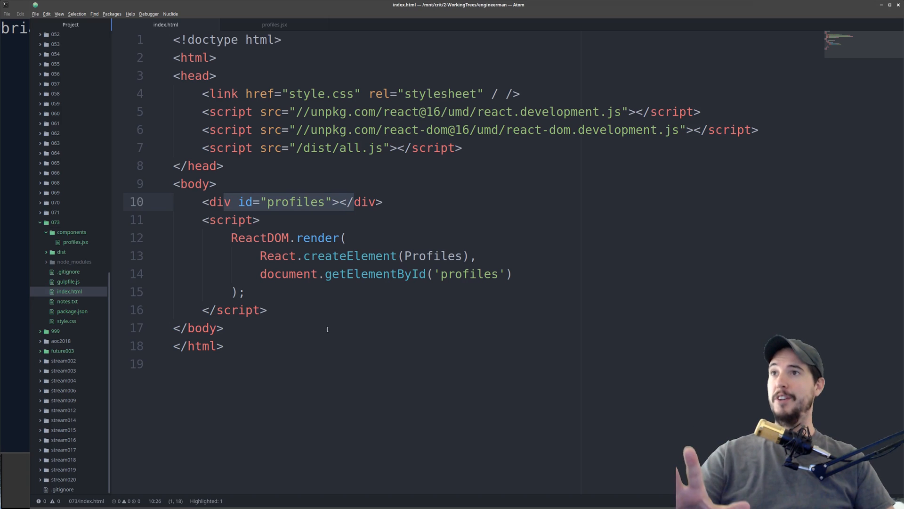
click(224, 327)
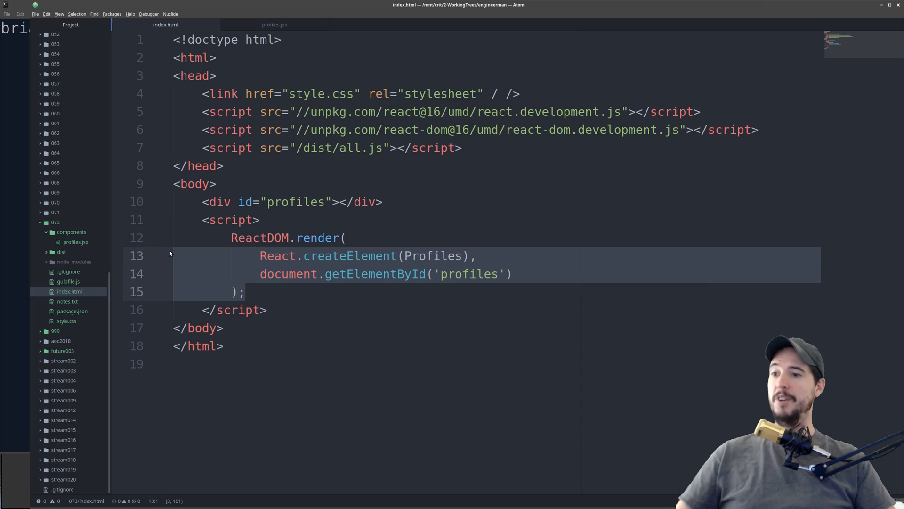
click(172, 237)
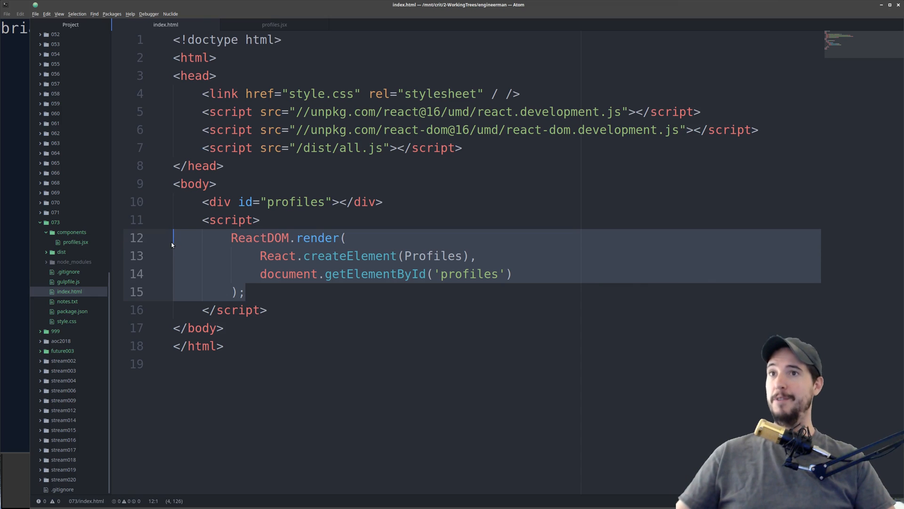
click(274, 24)
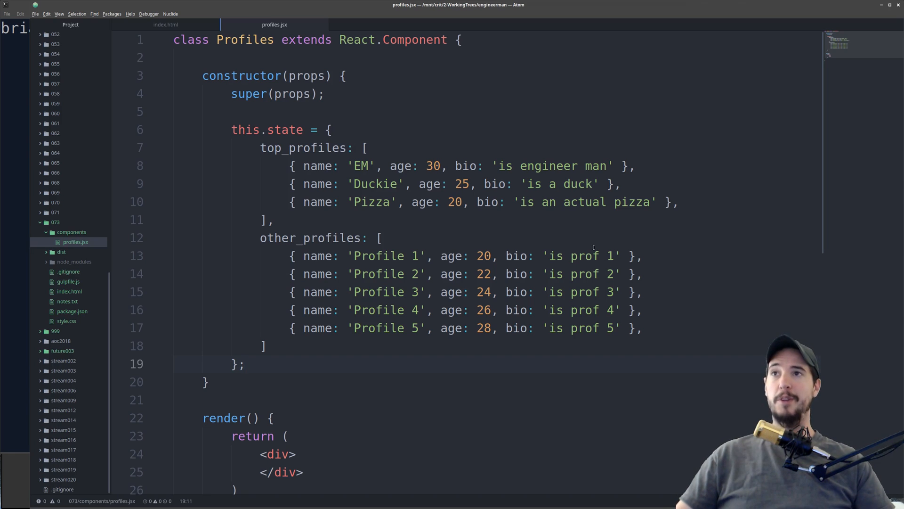
- Add an <h3>Top Profiles</h3> heading and begin {this.state.top_profiles.map(profile => ( inside the div
click(244, 364)
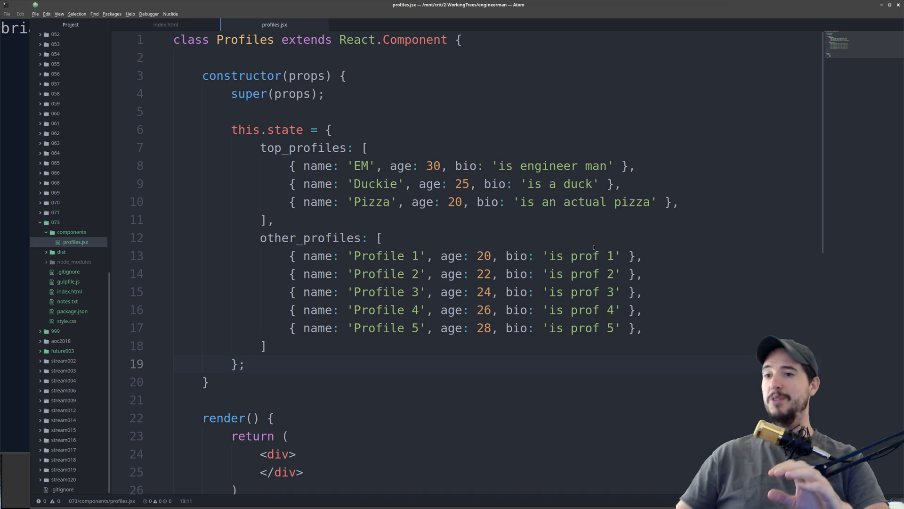
click(244, 363)
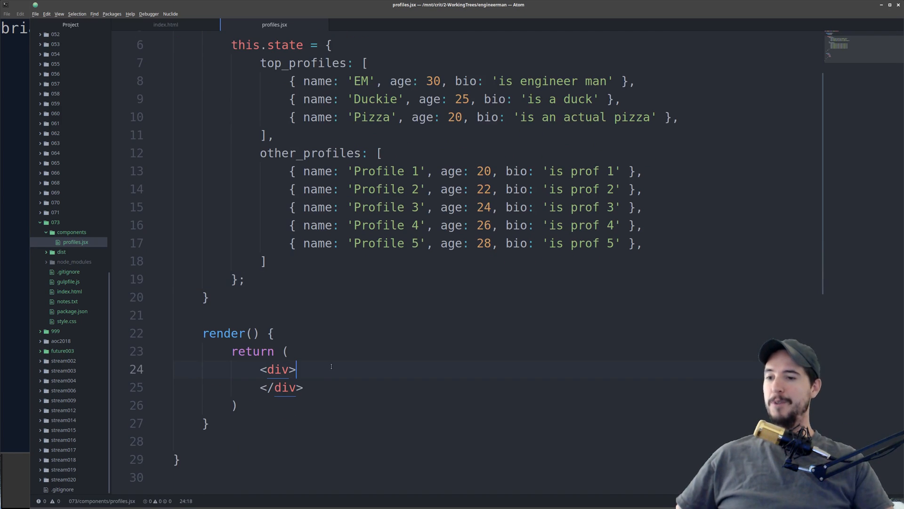
text(<h3></h3>)
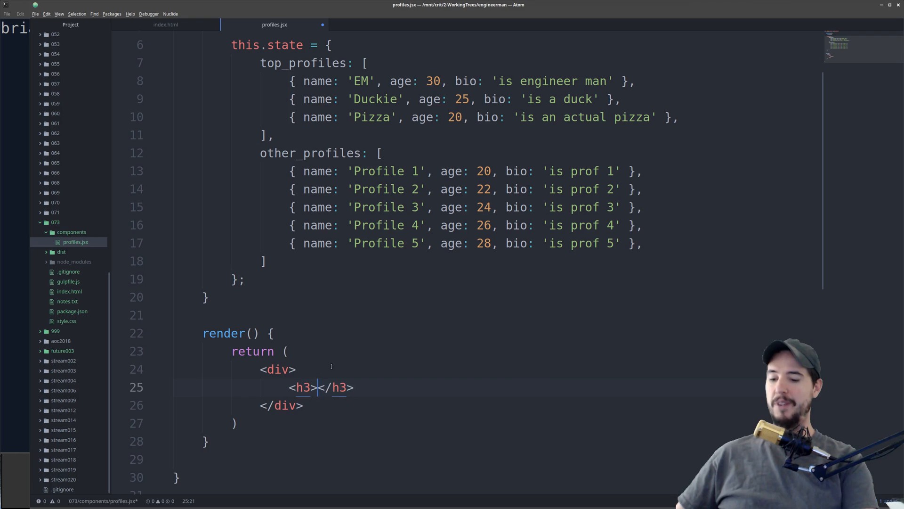
text(Top Profiles)
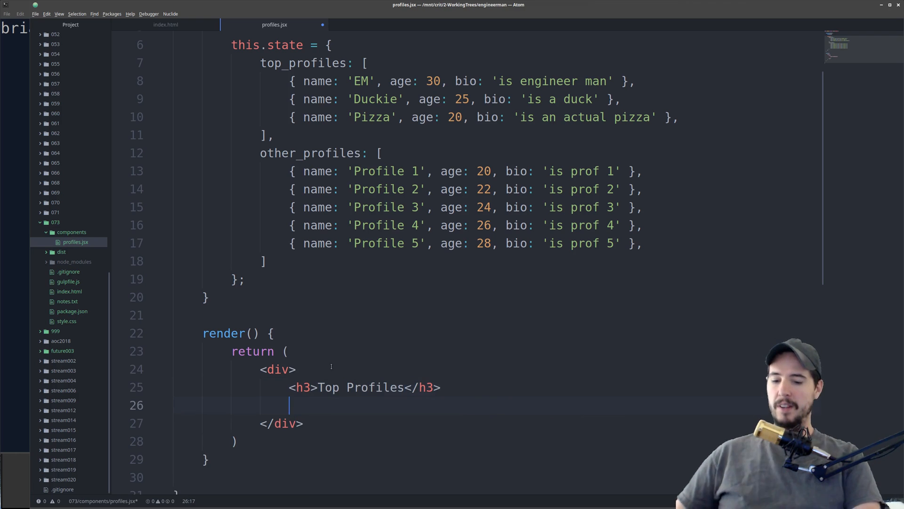
text({this.state.})
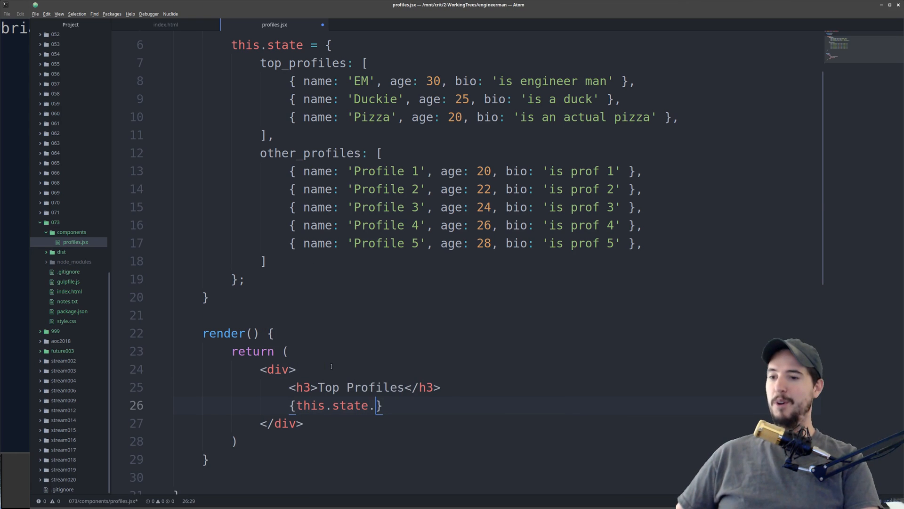
text(top_profiles.m)
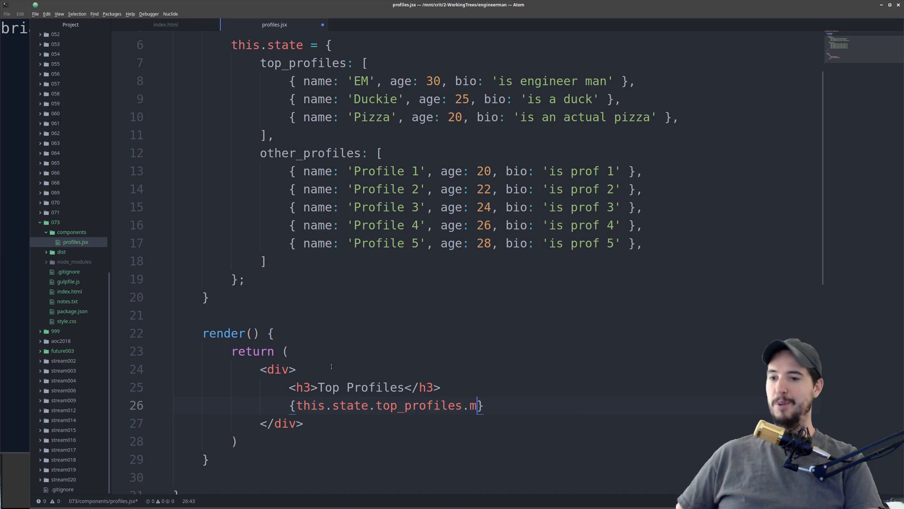
text(ap(profile =>)
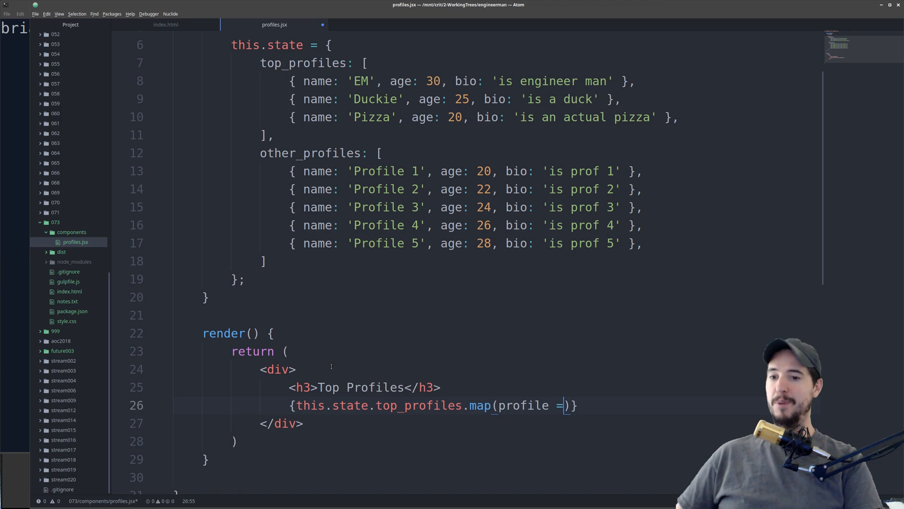
text(> ()
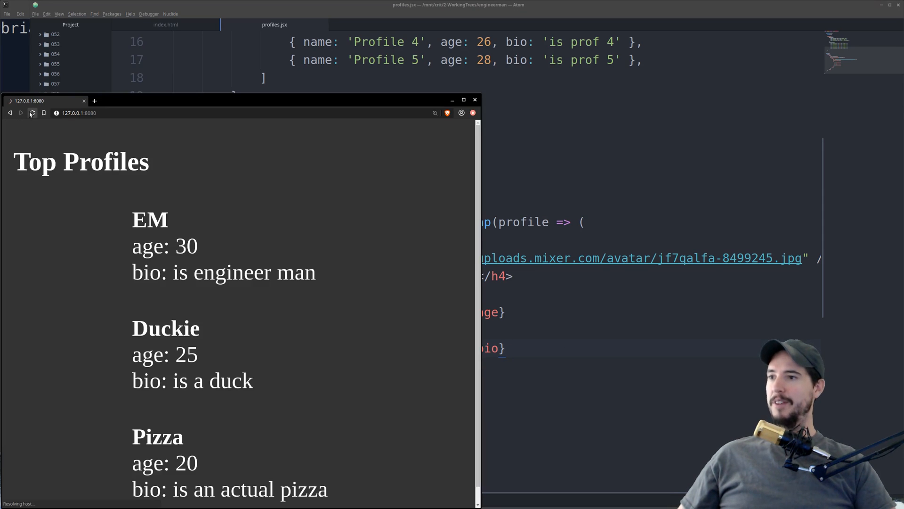
- Reload 127.0.0.1:8080 to see cat avatars beside EM, Duckie and Pizza, then return to Atom
click(32, 113)
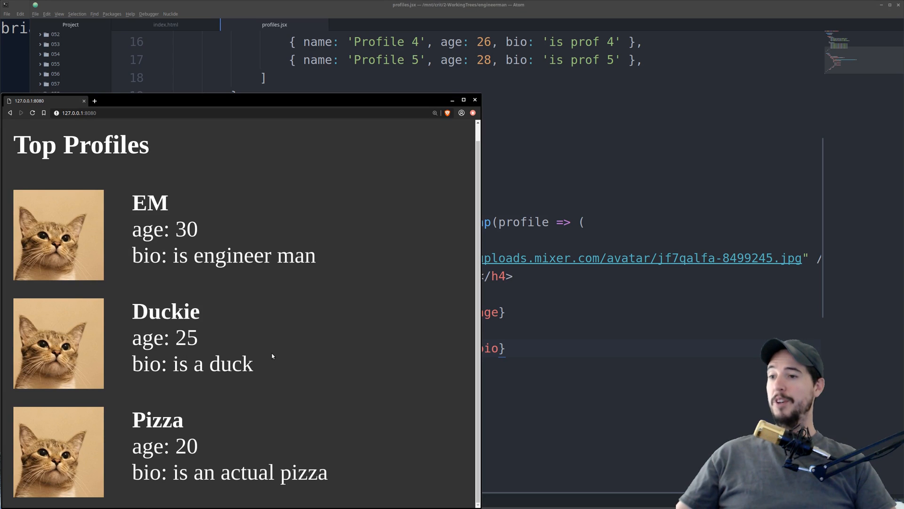
mouse_move(155, 106)
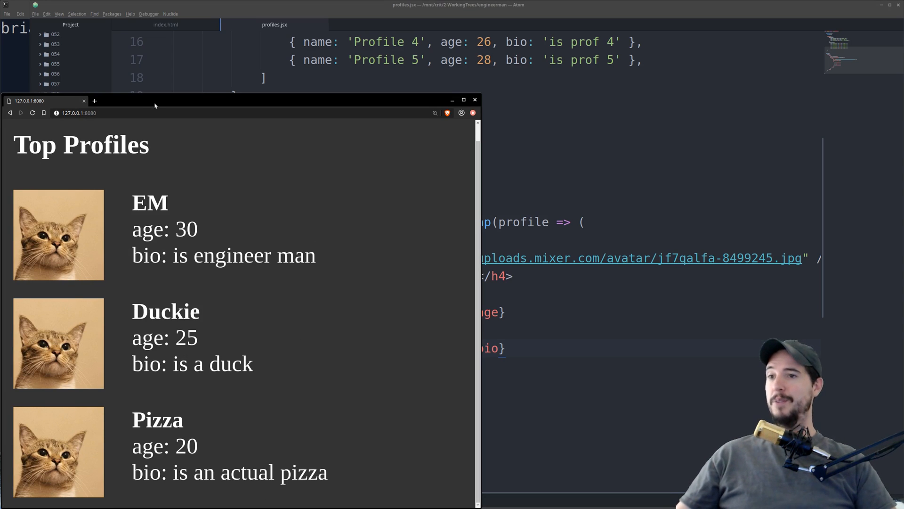
click(452, 99)
text(<)
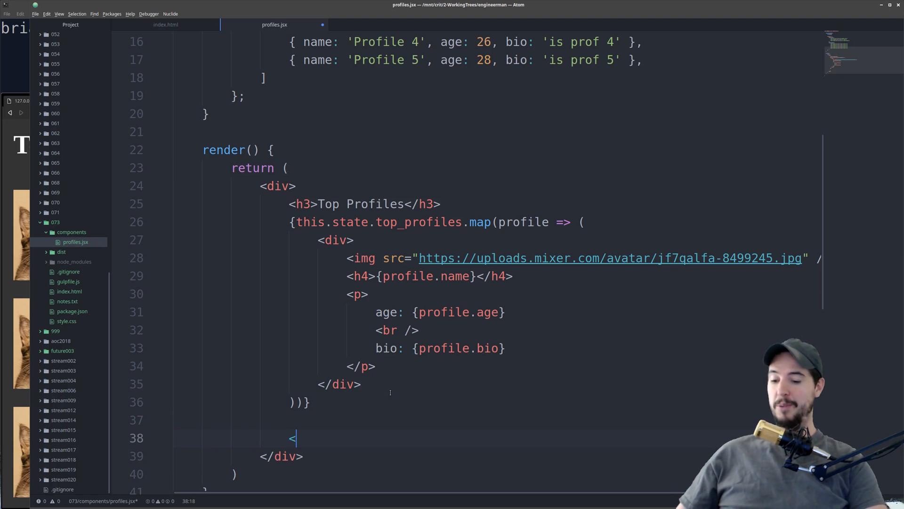
- Type an <h3>Other Profiles</h3> heading and paste a copy of the img, h4, p map block
text(h3>Other Profiles</h3>)
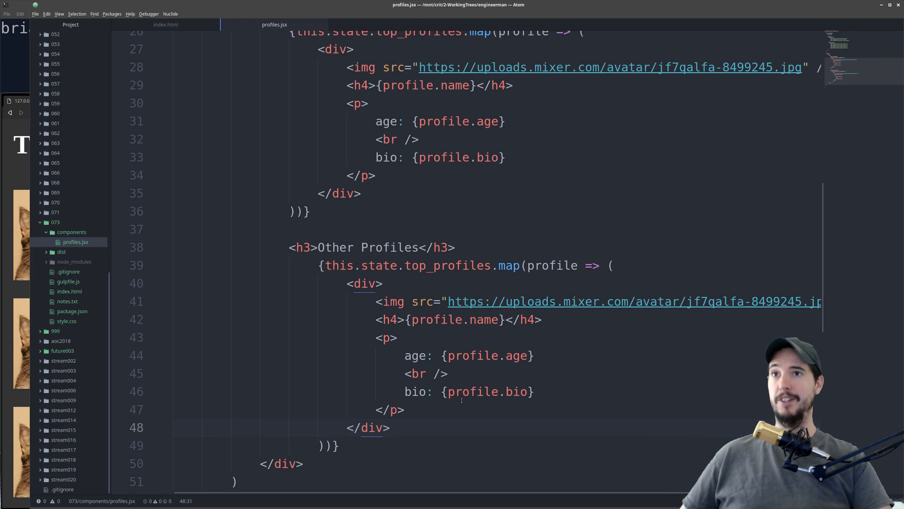
- Duplicate profiles.jsx as profile.jsx and strip its headings and map wrappers to one card
right_click(75, 241)
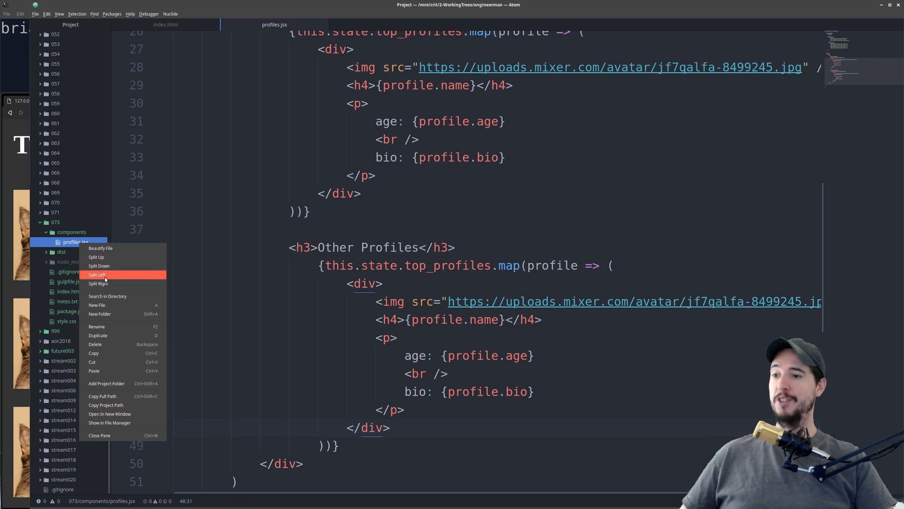
click(98, 335)
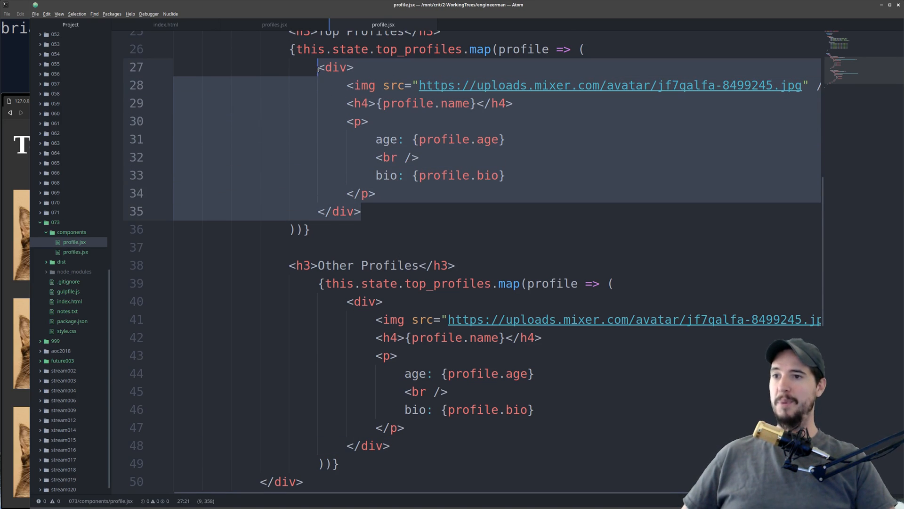
scroll(down, 3)
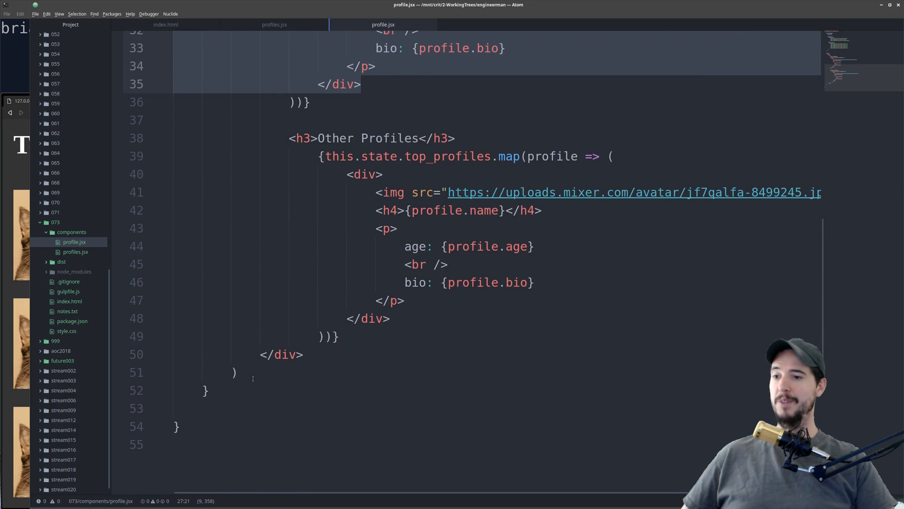
scroll(up, 3)
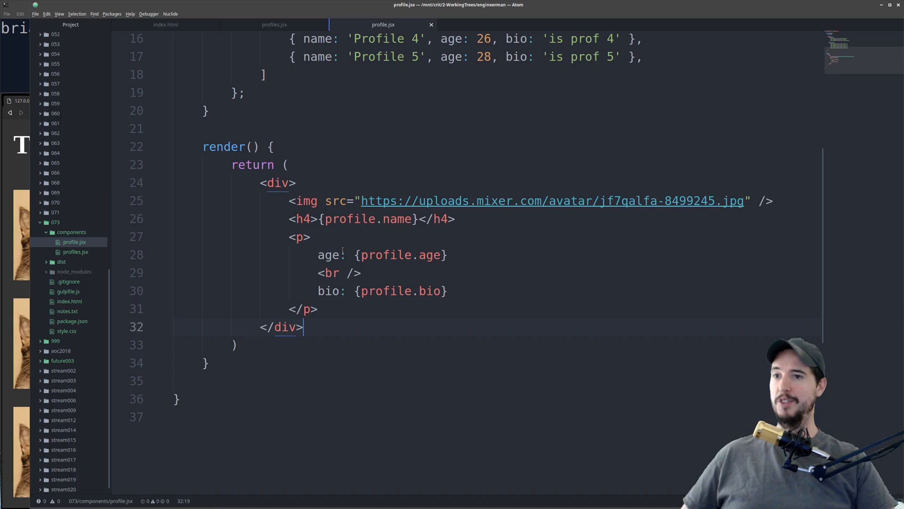
mouse_move(461, 272)
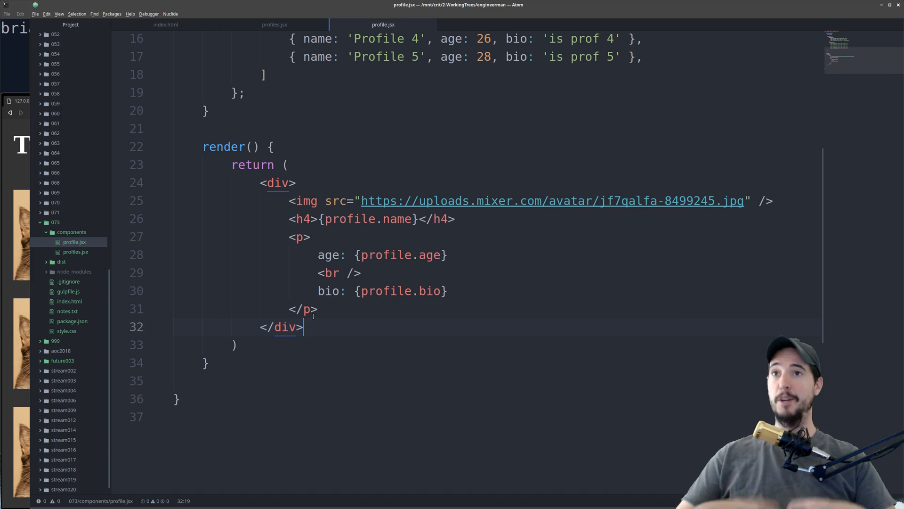
scroll(up, 3)
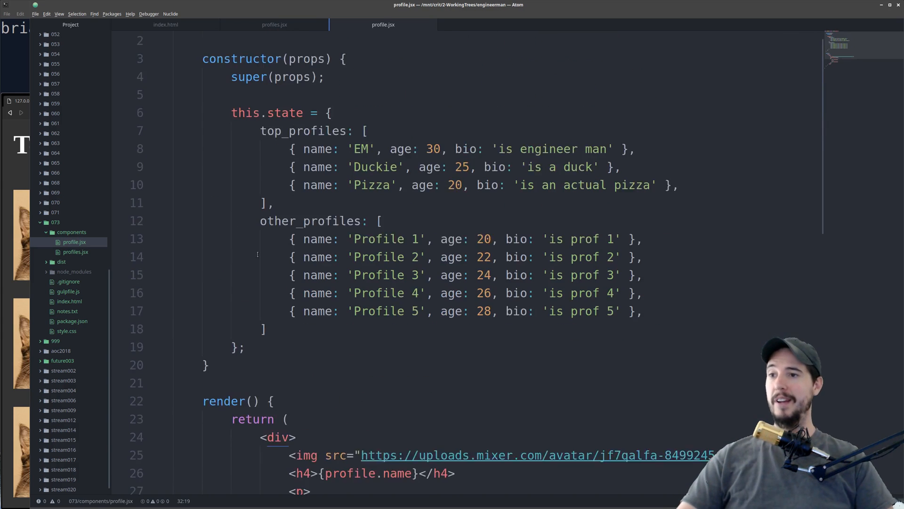
scroll(up, 3)
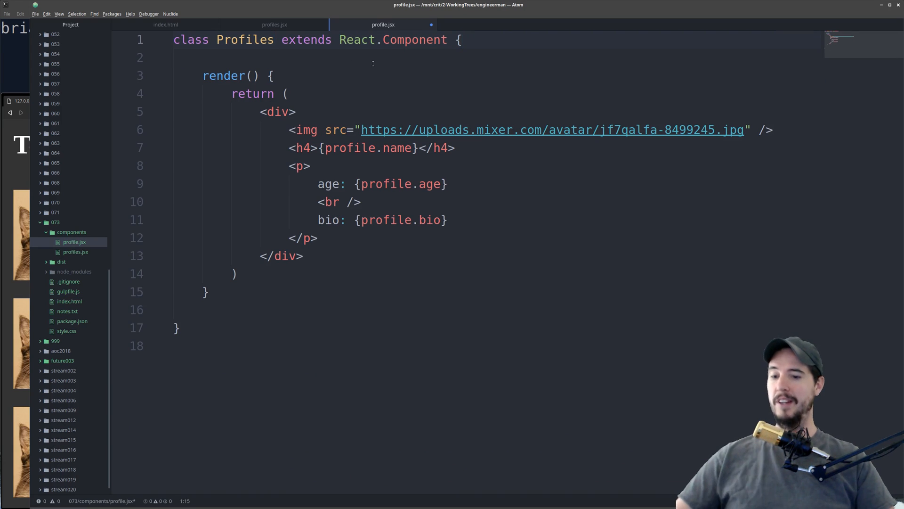
- Rename the class to Profile and read name, age and bio from this.props.profile
key(Backspace)
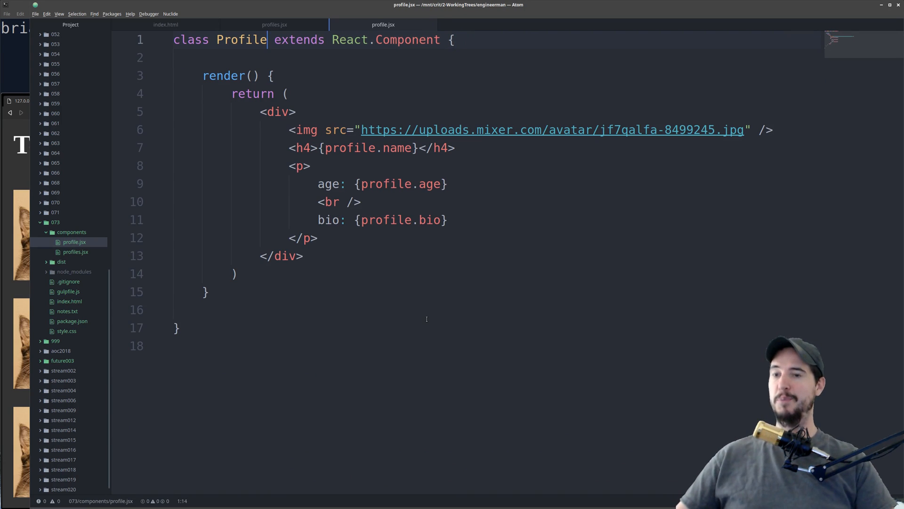
double_click(240, 39)
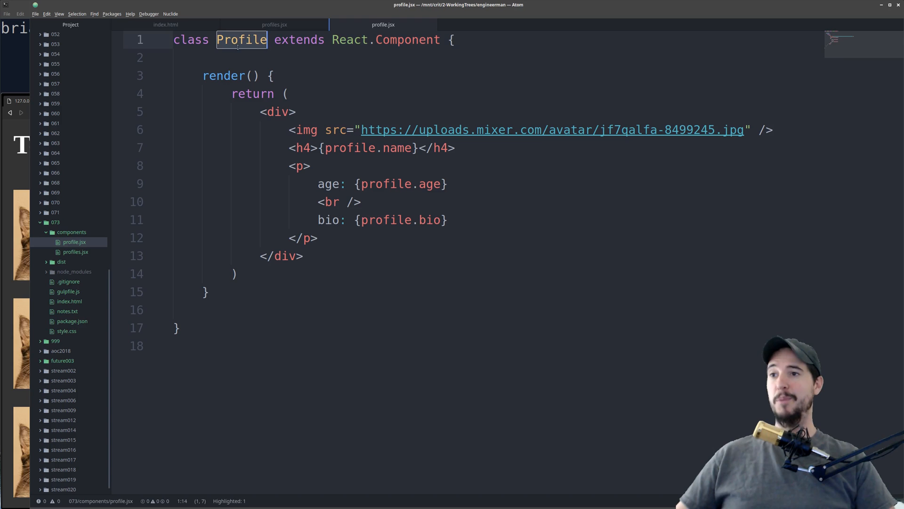
click(275, 130)
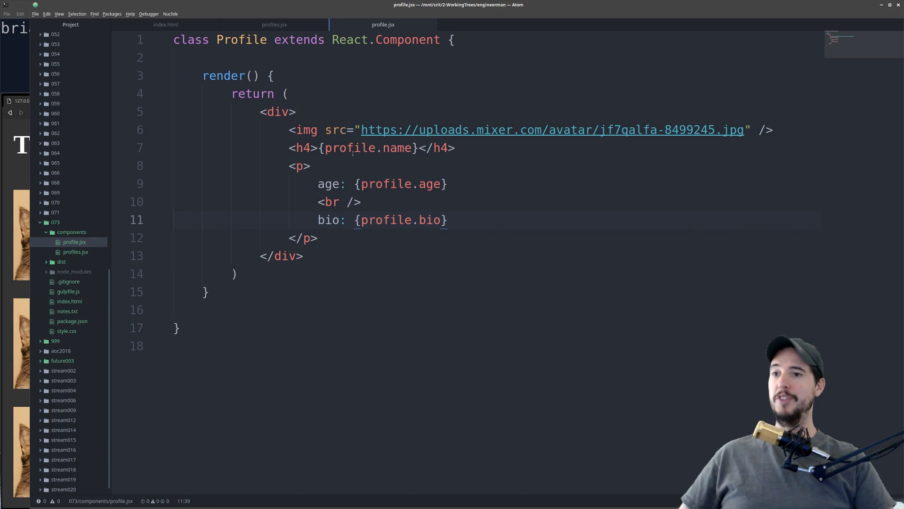
double_click(349, 148)
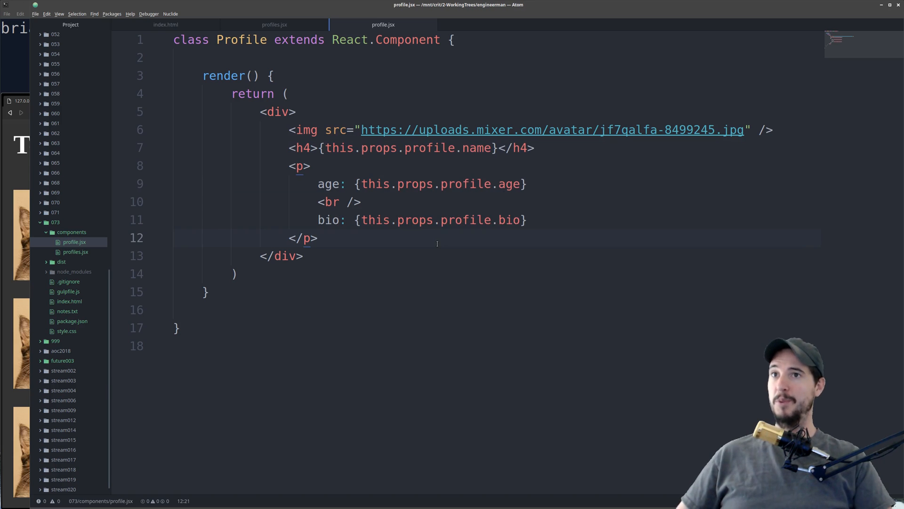
click(274, 25)
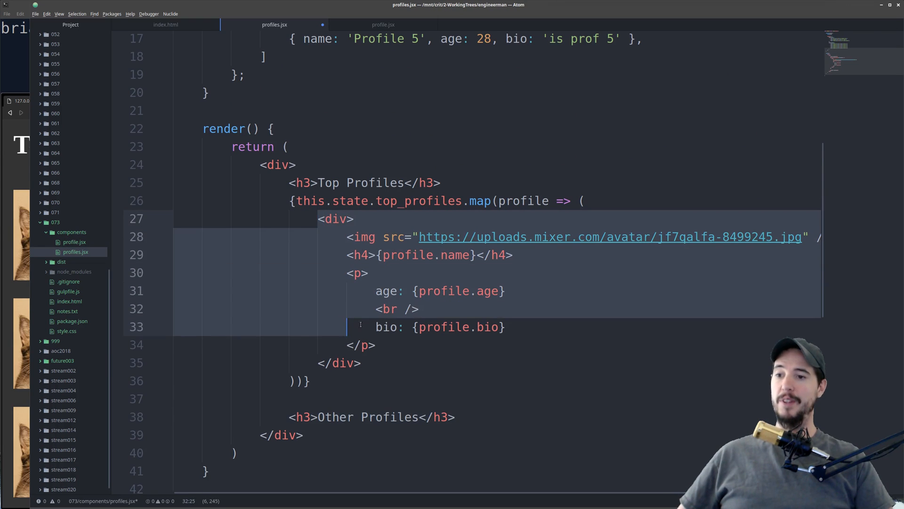
- Replace the div block inside top_profiles.map with <Profile profile={profile} />
click(363, 363)
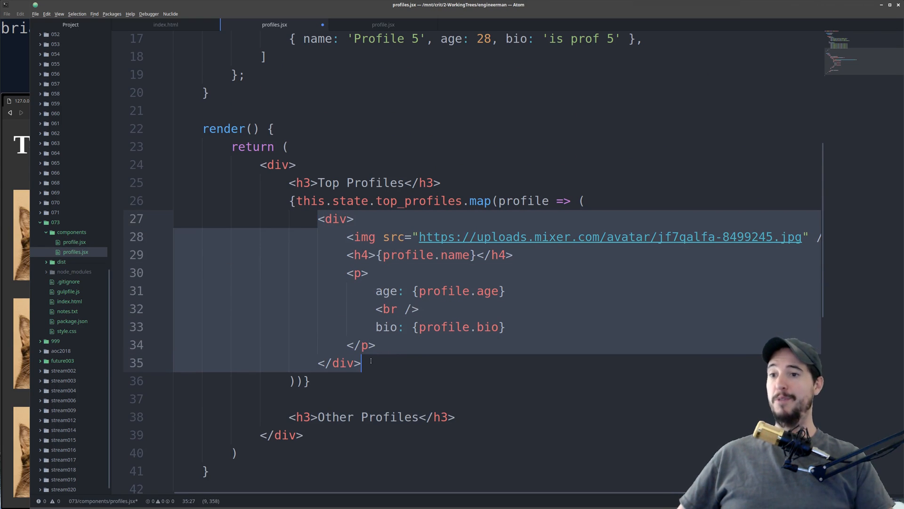
click(583, 200)
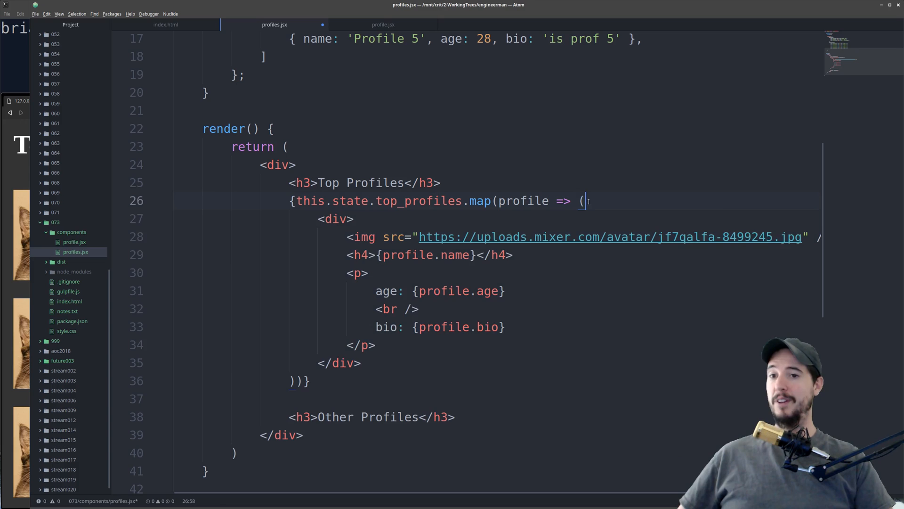
text(<Profile /)
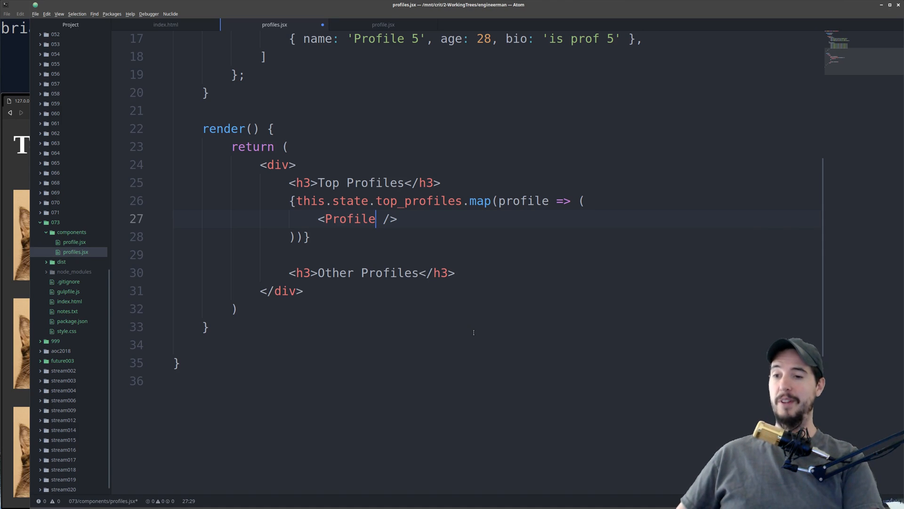
text(profile={})
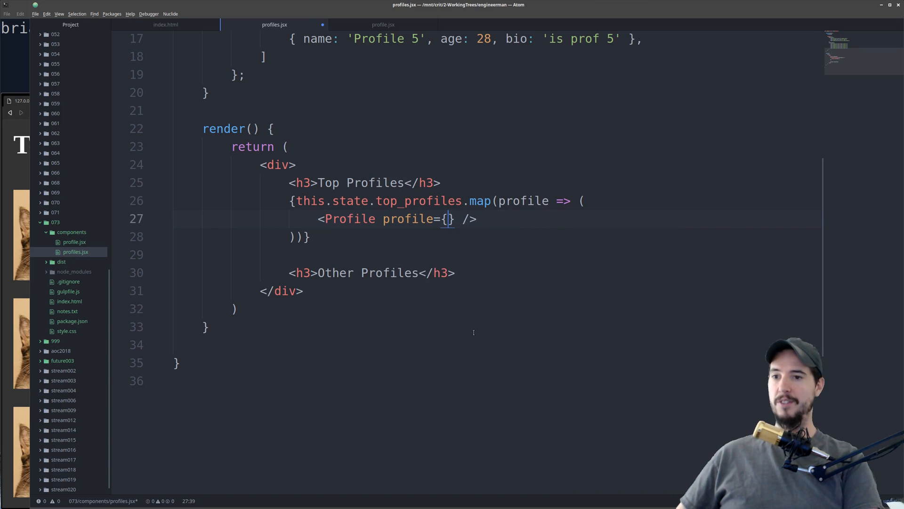
text(profile)
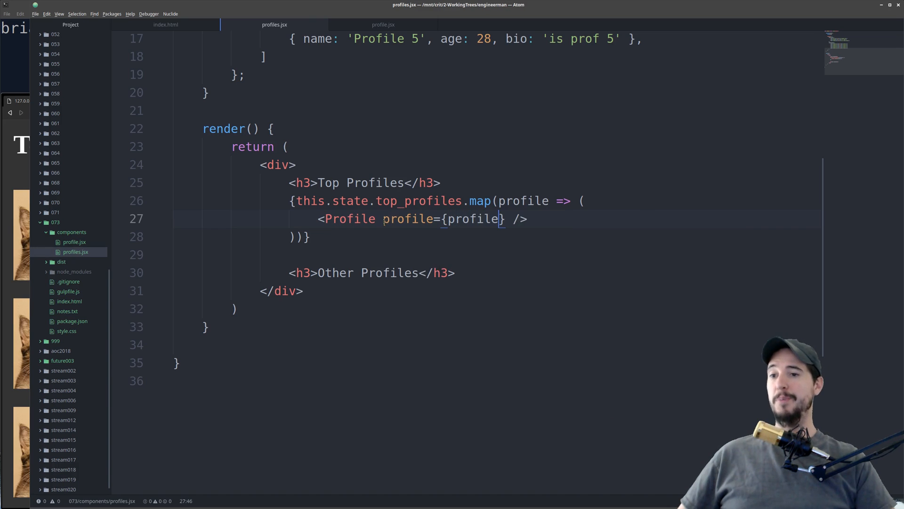
double_click(442, 219)
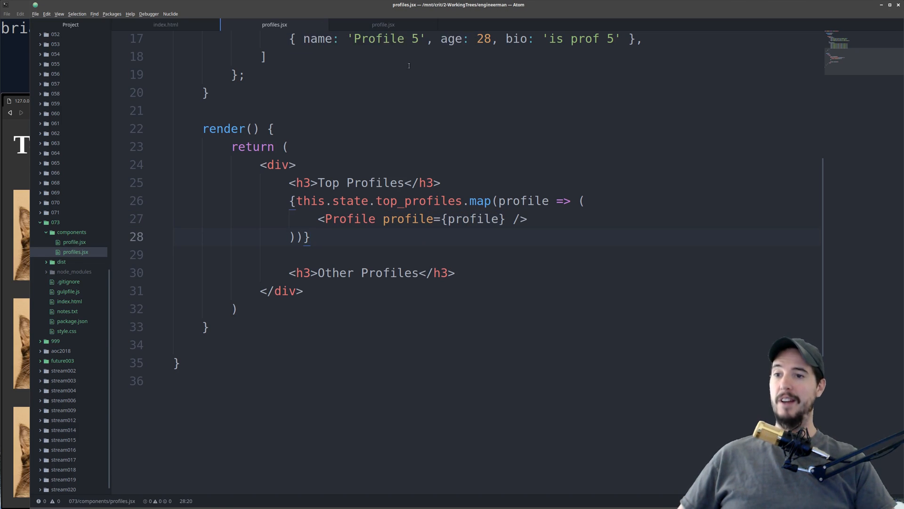
- Check profile.jsx, then write the Top Profiles map as one line rendering <Profile profile={profile} />
click(383, 24)
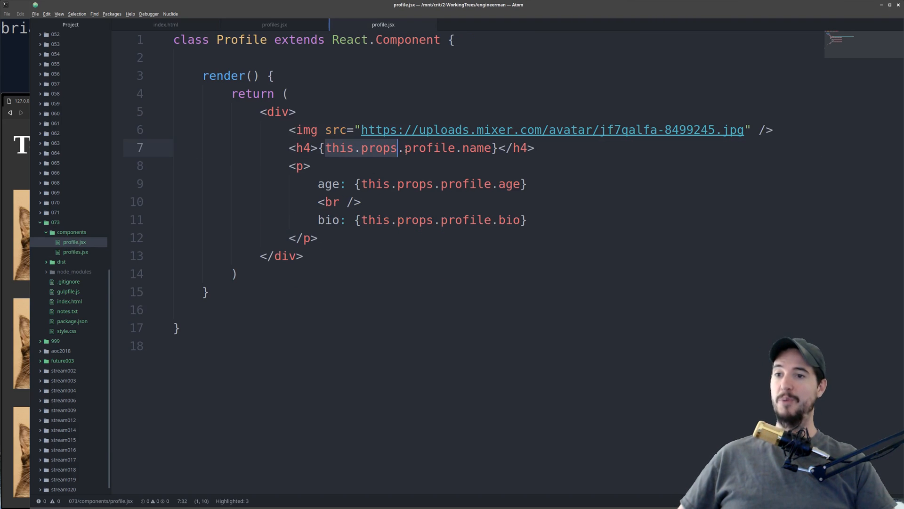
click(529, 219)
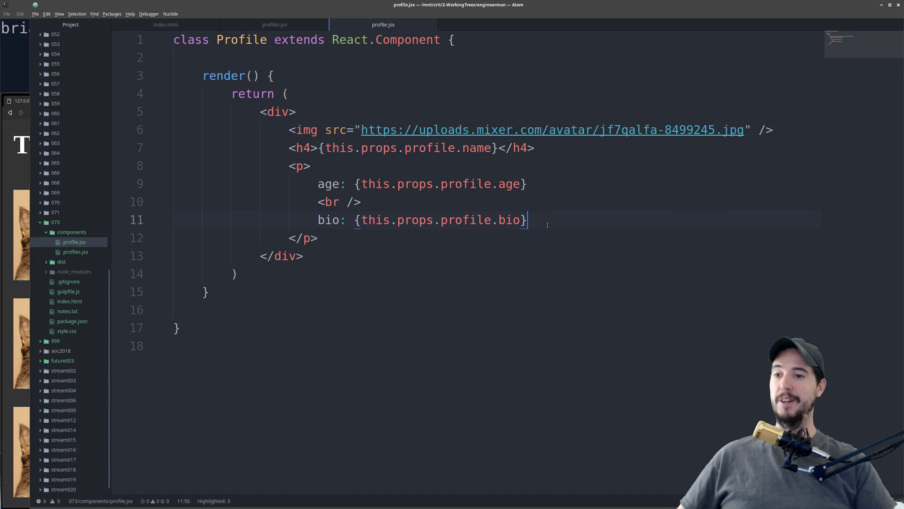
click(275, 24)
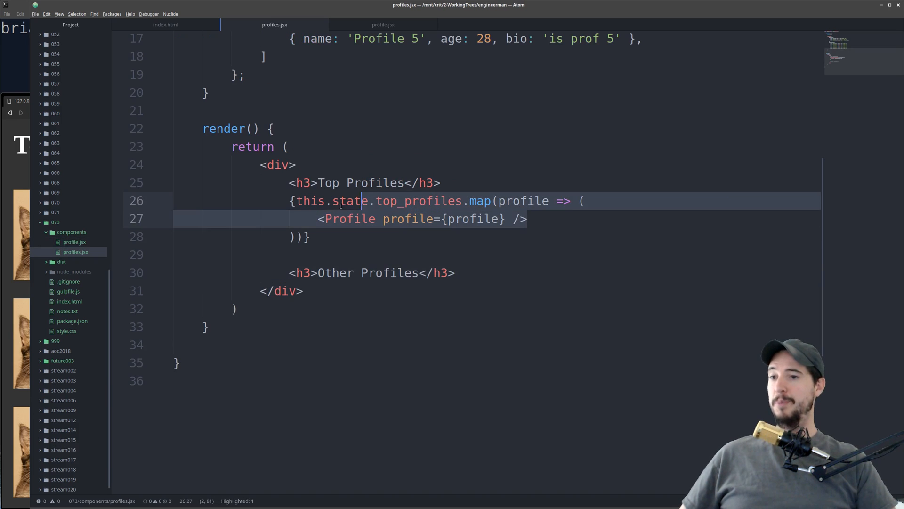
click(605, 218)
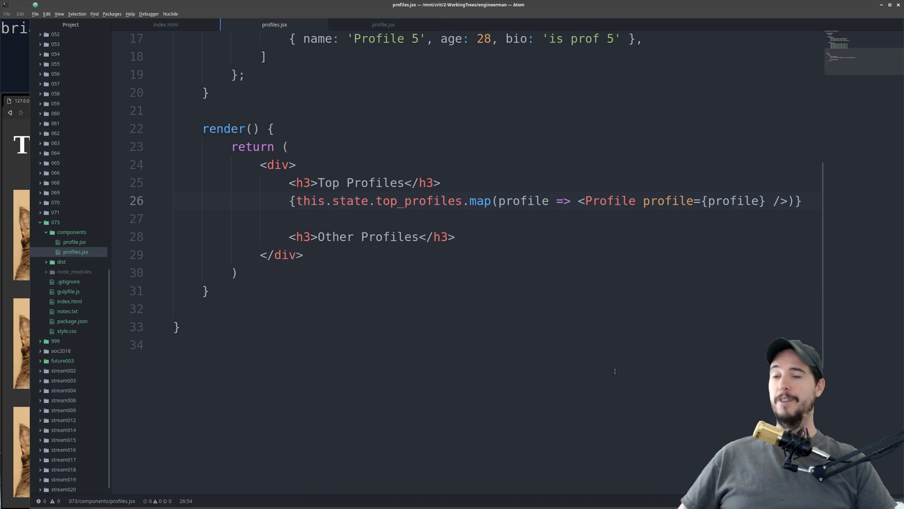
click(174, 218)
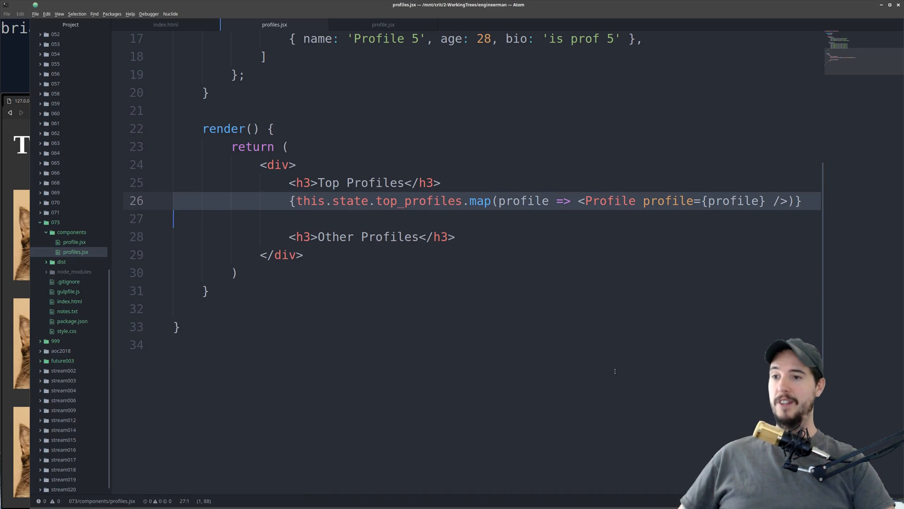
text({this.state.top_profiles.map(profile => <Profile profile={profile} />))
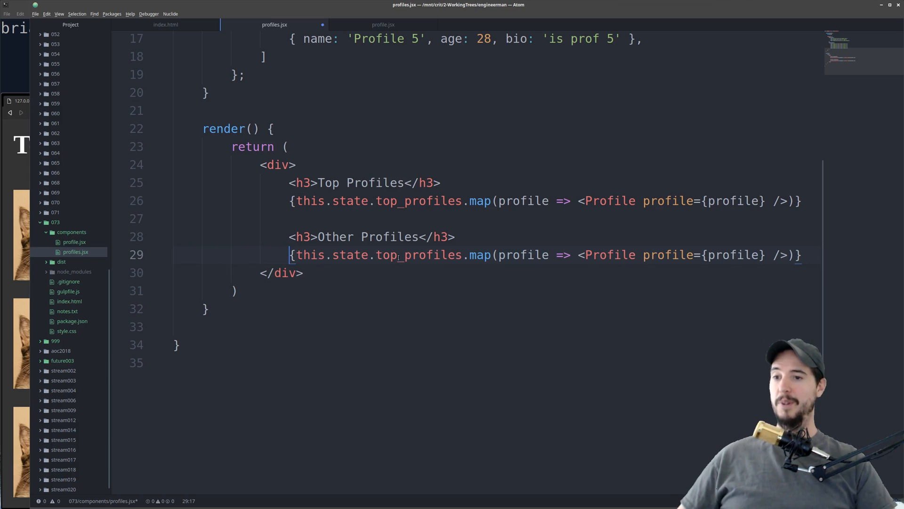
- Map other_profiles under Other Profiles so the browser lists Profile 1 onward
text(other)
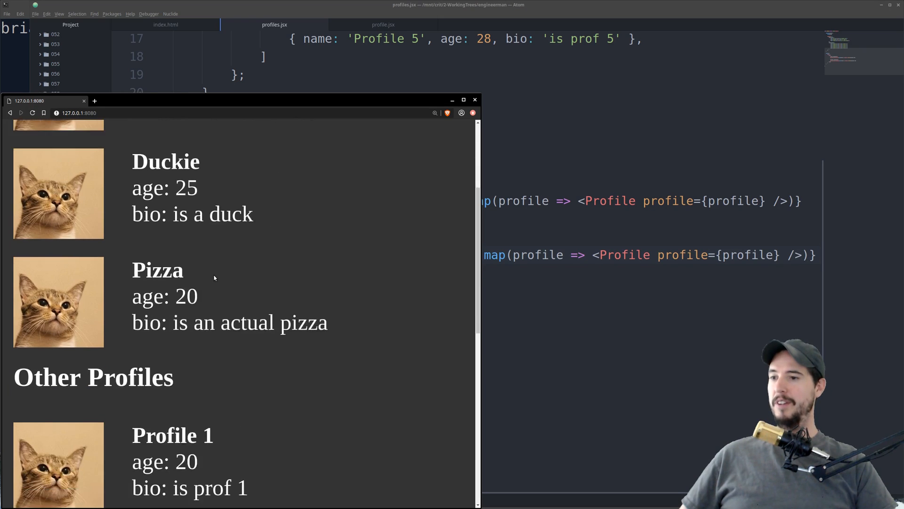
scroll(down, 3)
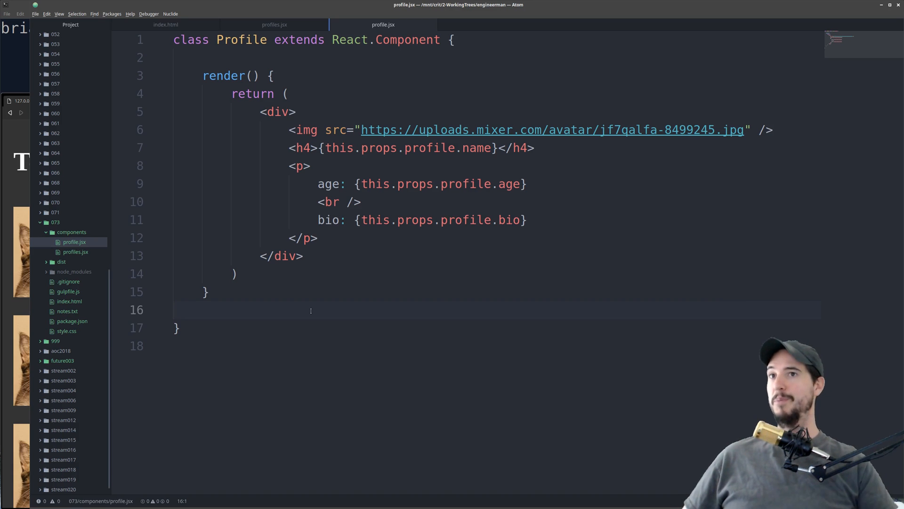
- Create name.jsx rendering <h4>{this.props.name}</h4> and use <Name name={this.props.profile.name} /> in profile.jsx
click(537, 147)
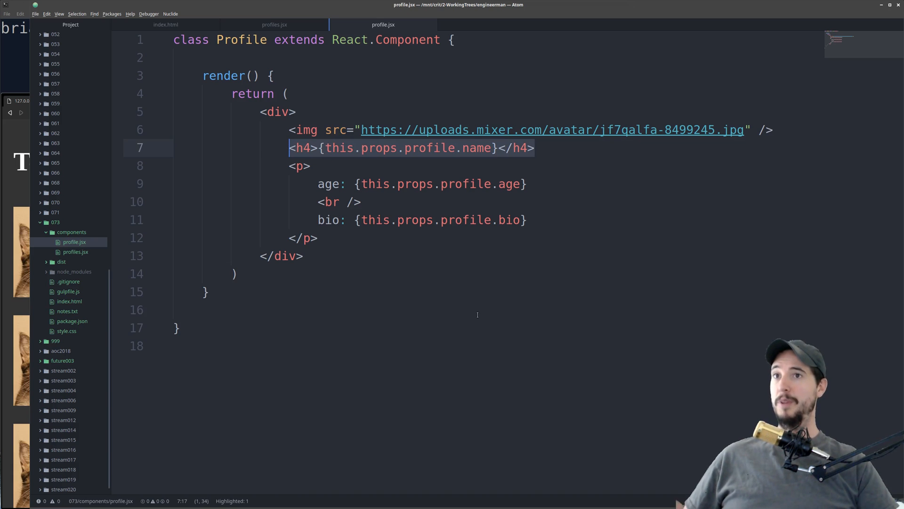
right_click(71, 232)
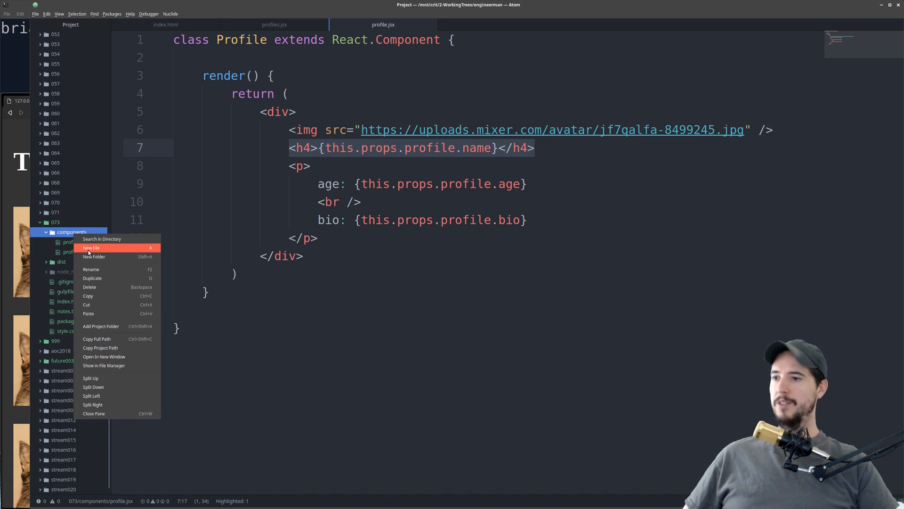
click(91, 247)
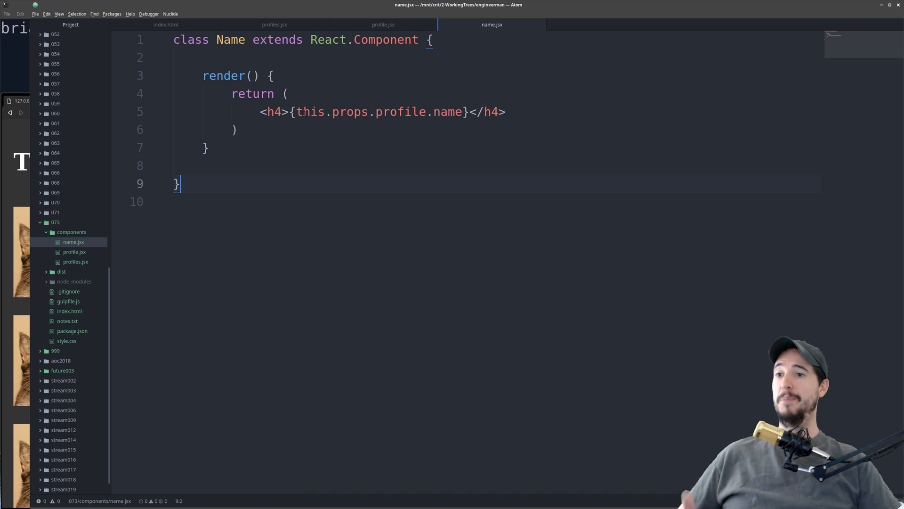
double_click(399, 112)
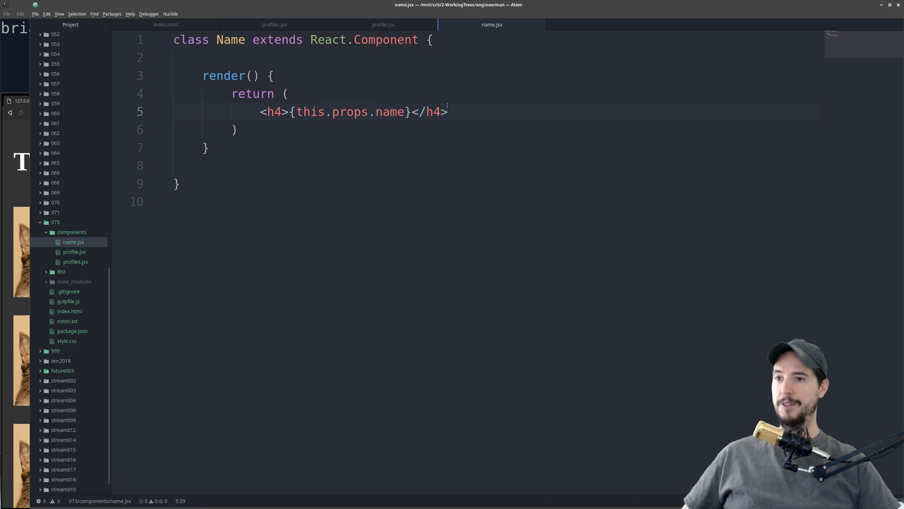
click(383, 24)
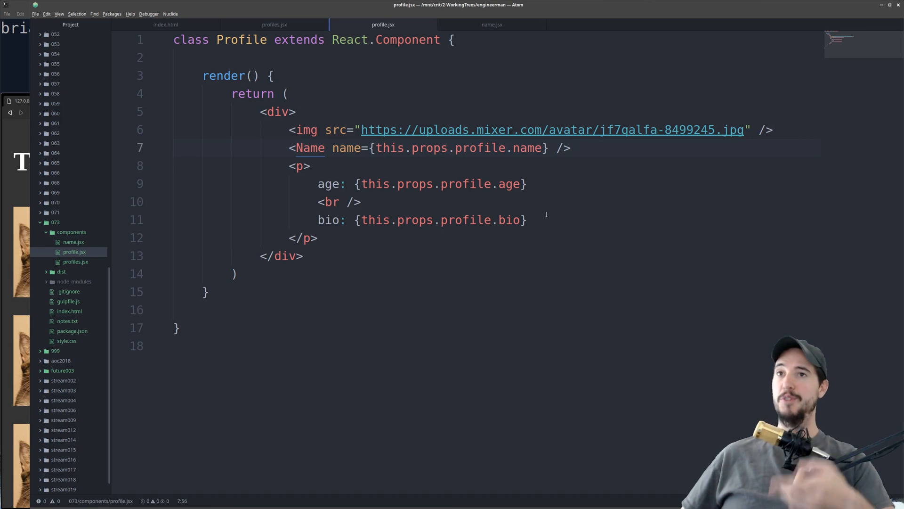
click(491, 24)
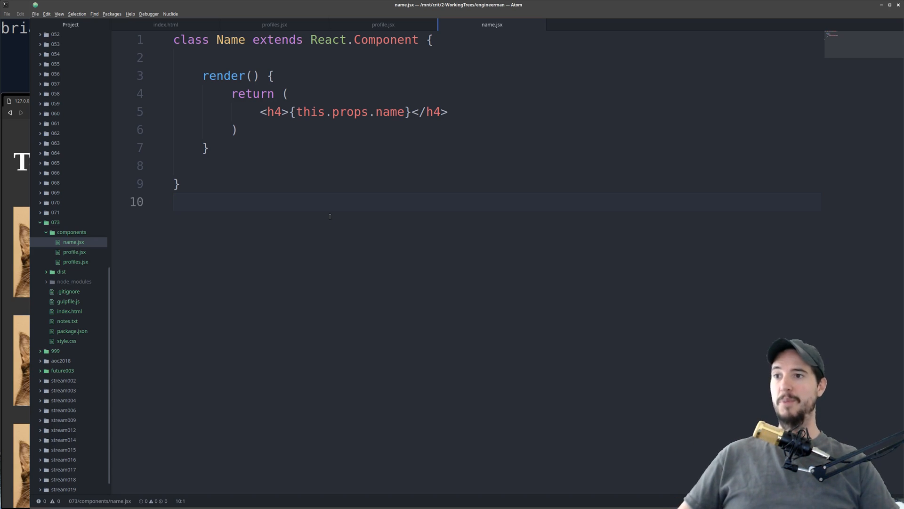
- Rewrite Name as function Name(props) rendering props.name, then bring Atom back in front
drag(232, 93, 236, 130)
text(func)
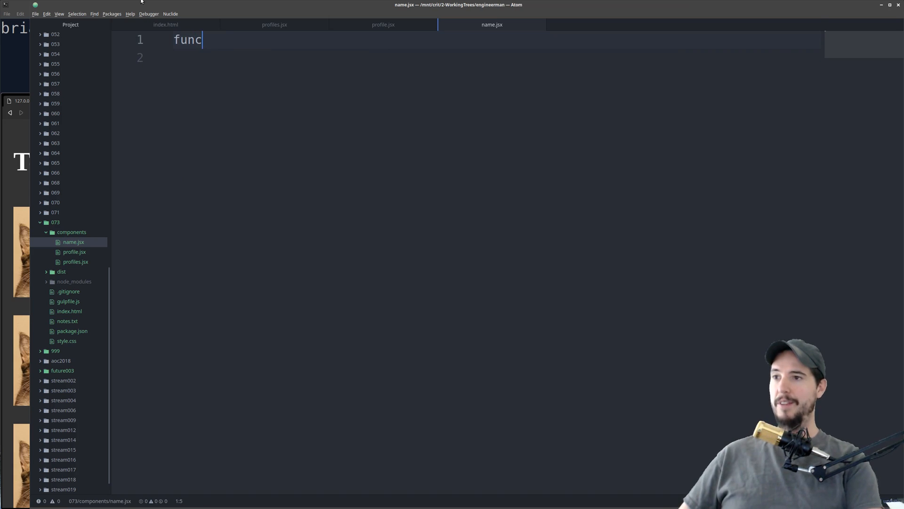
text(tion)
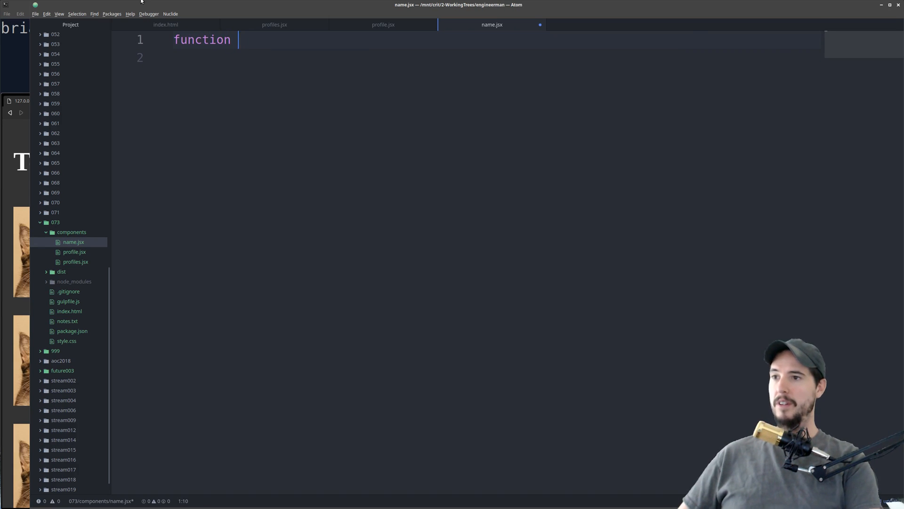
text(Name(props) {)
text(<h4>{this.props.name}</h4>)
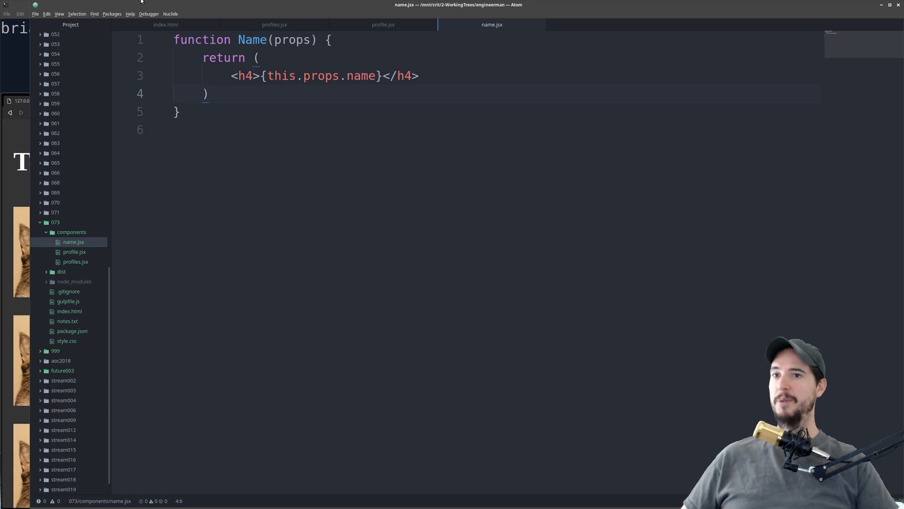
double_click(280, 76)
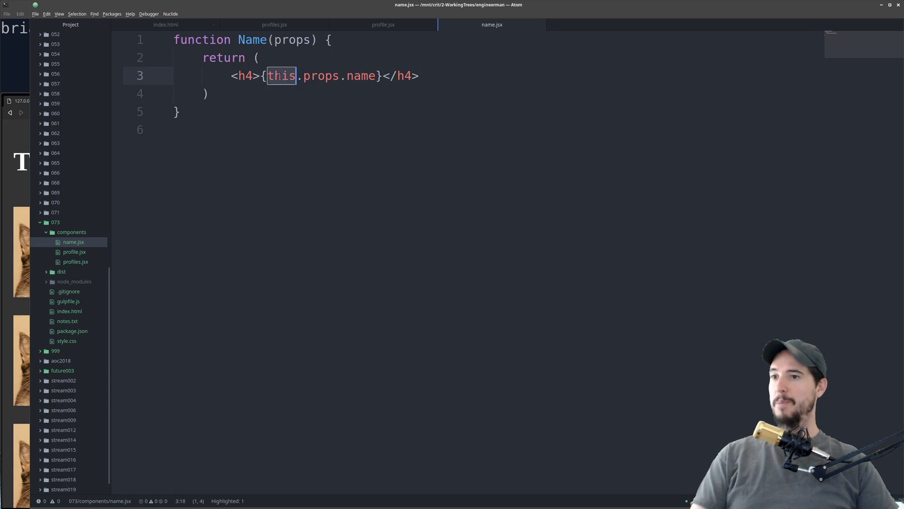
key(BackSpace)
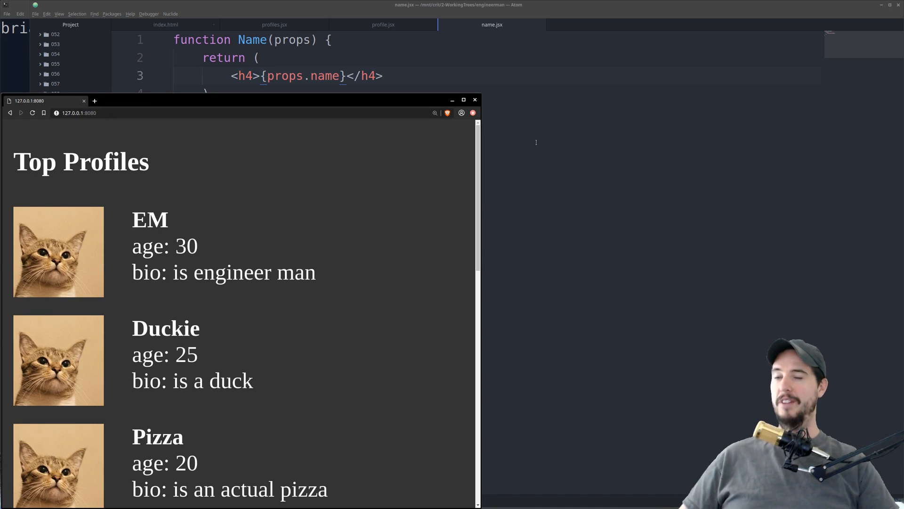
click(452, 100)
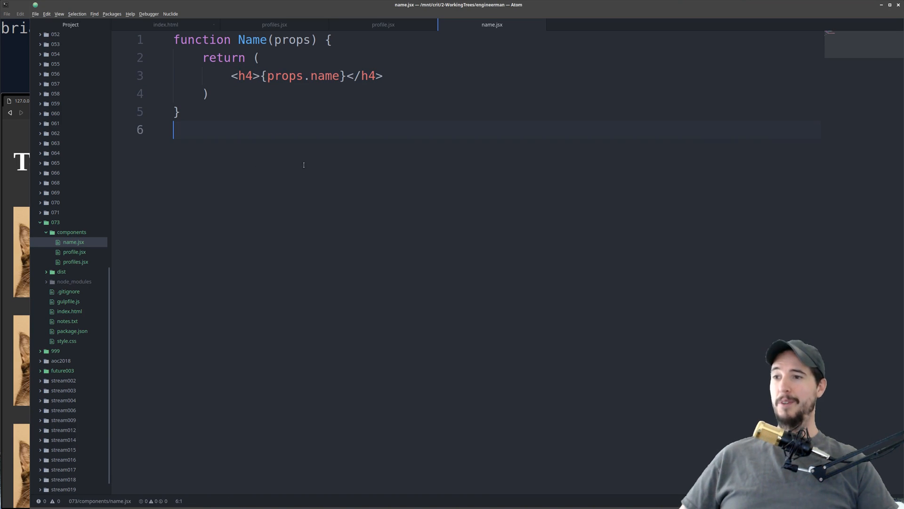
- Write const Name = props => <h4>{props.name}</h4>; and remove the blank line above it
text(const N)
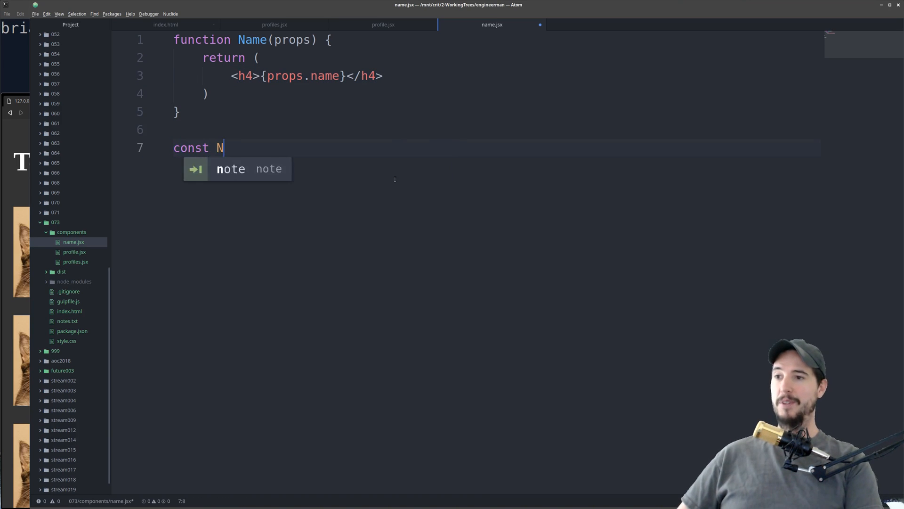
text(ame = props)
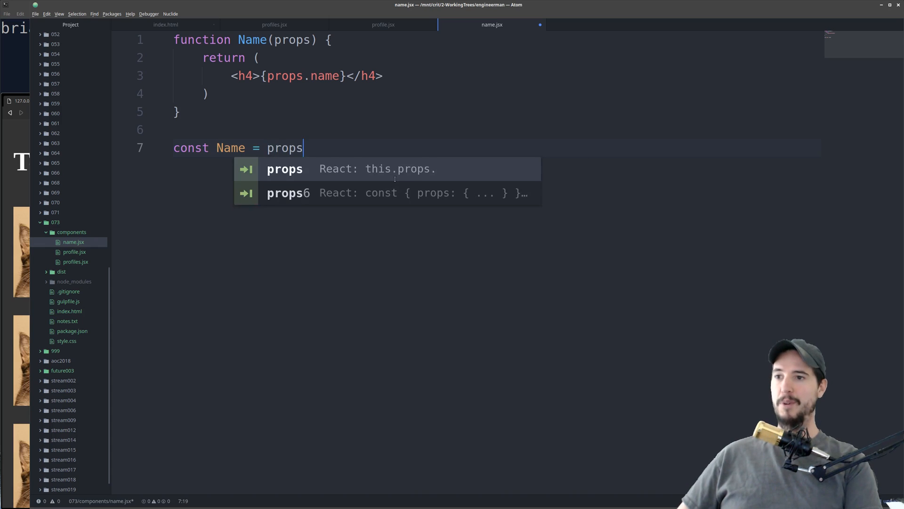
text(=> <h4>{props.name}</h4>;)
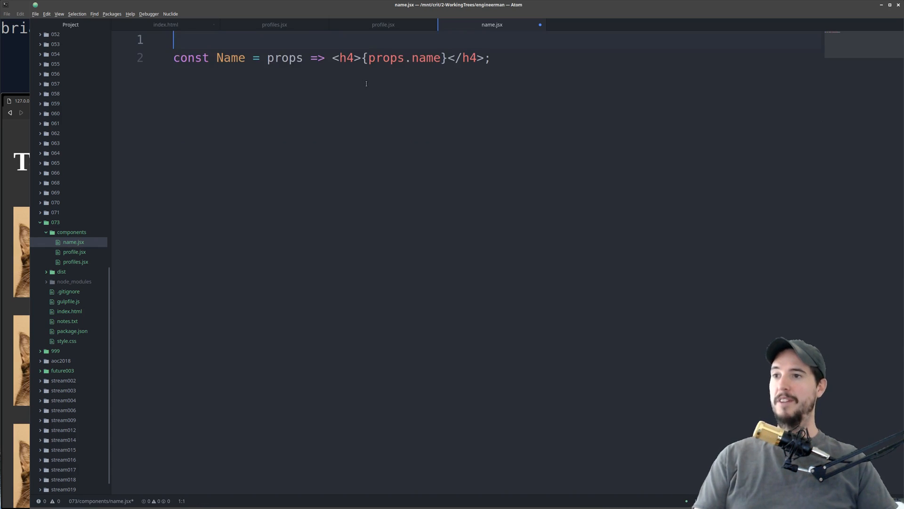
key(backspace)
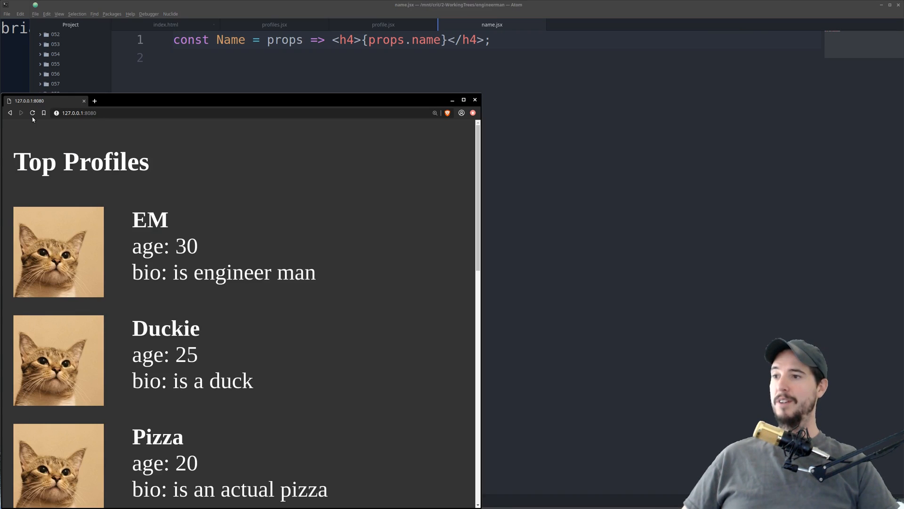
mouse_move(425, 111)
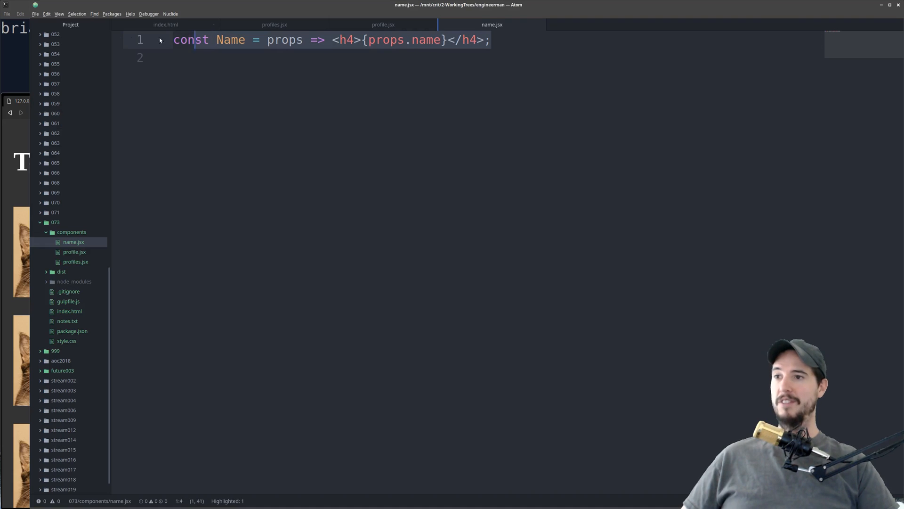
click(577, 225)
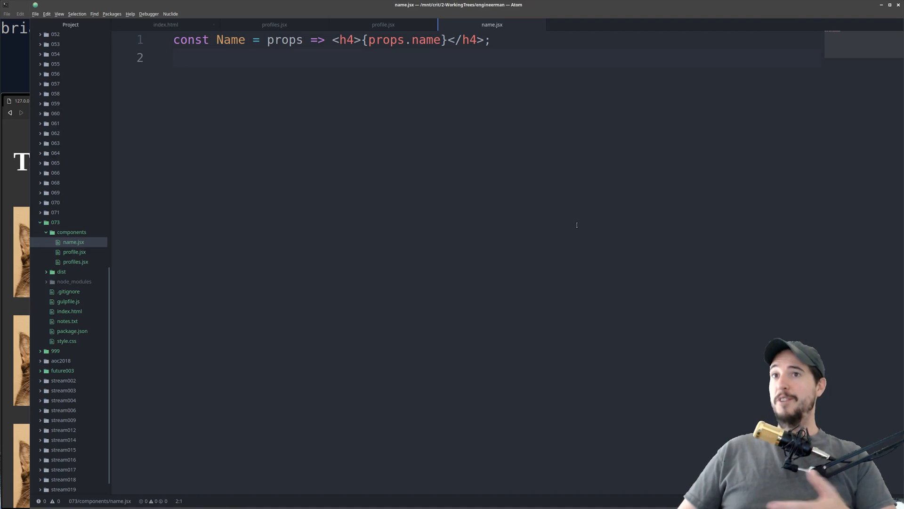
- Move through the profiles.jsx tab to profile.jsx, where Name receives this.props.profile.name
click(179, 57)
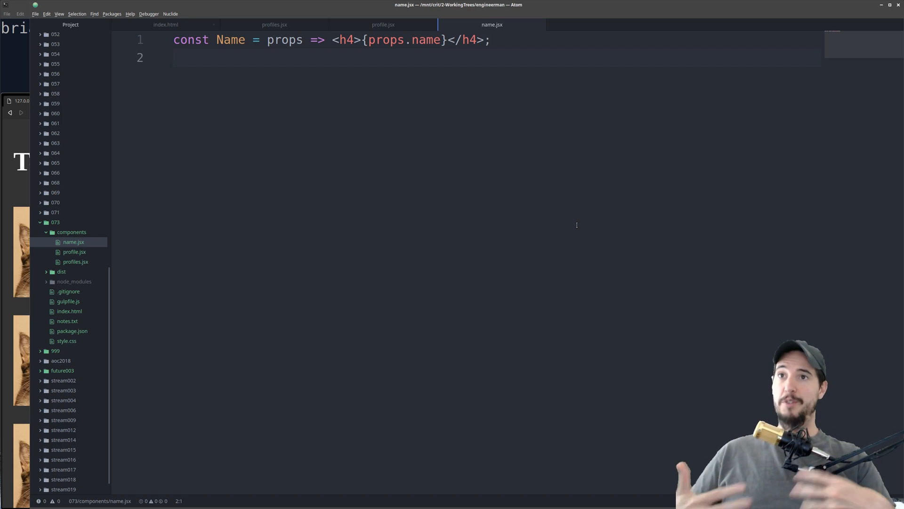
mouse_move(539, 194)
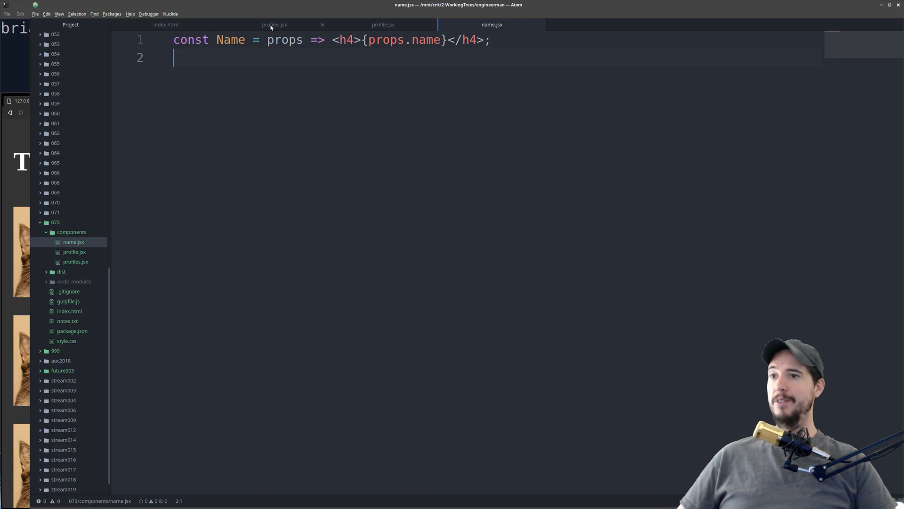
click(274, 24)
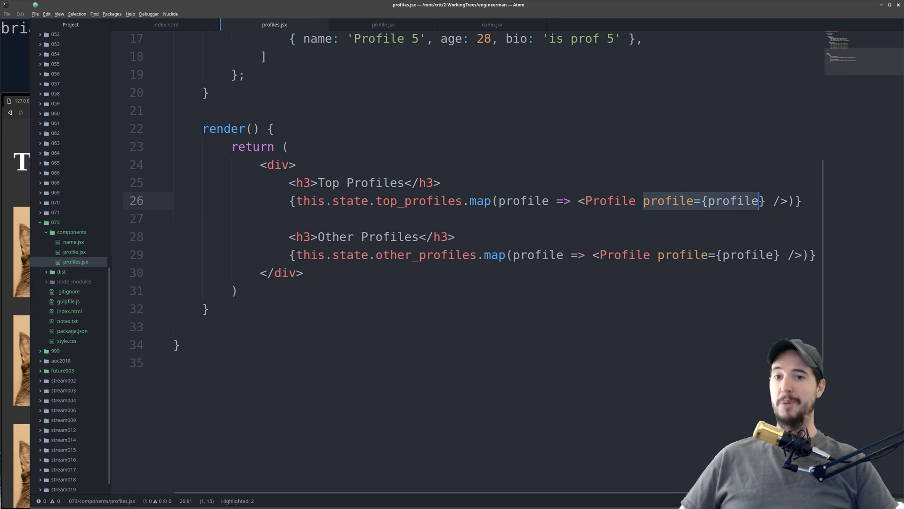
click(382, 24)
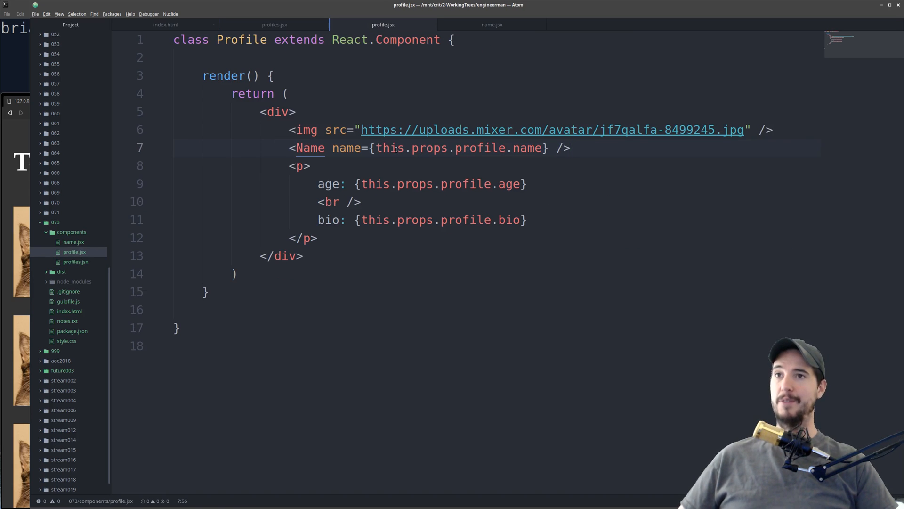
mouse_move(597, 232)
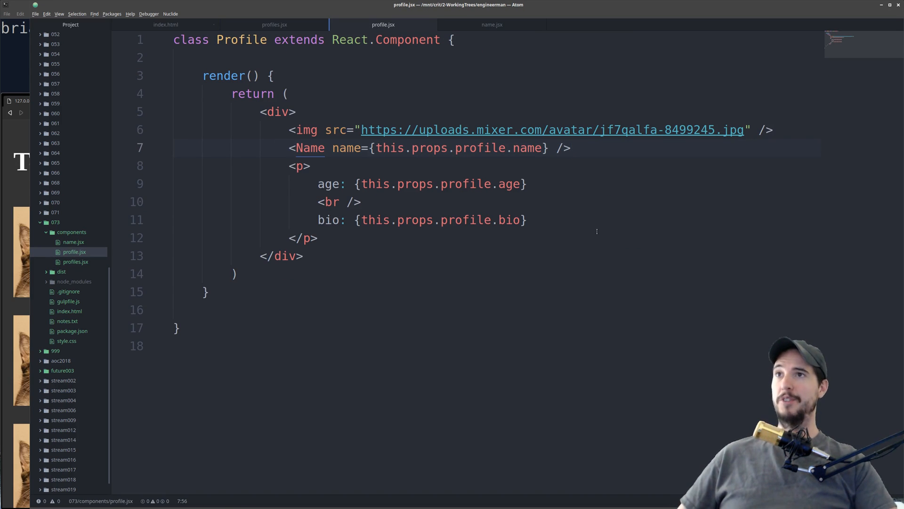
click(568, 148)
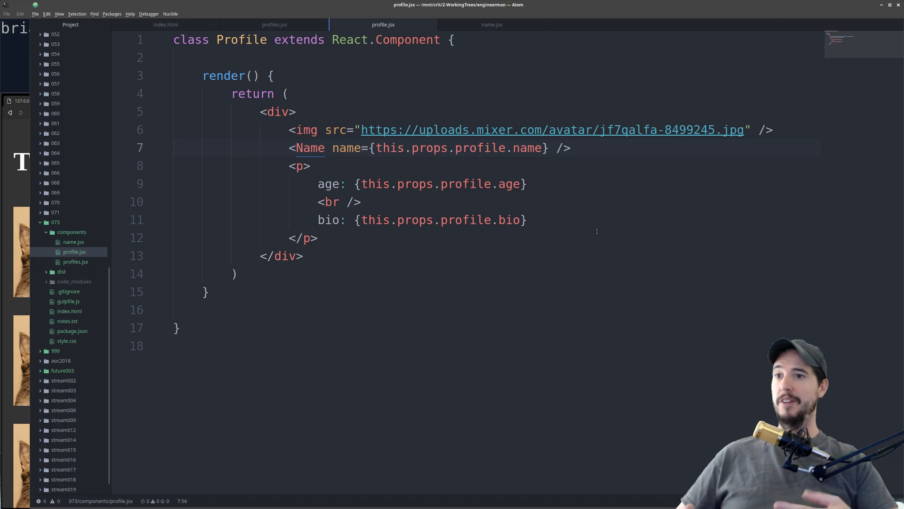
click(571, 147)
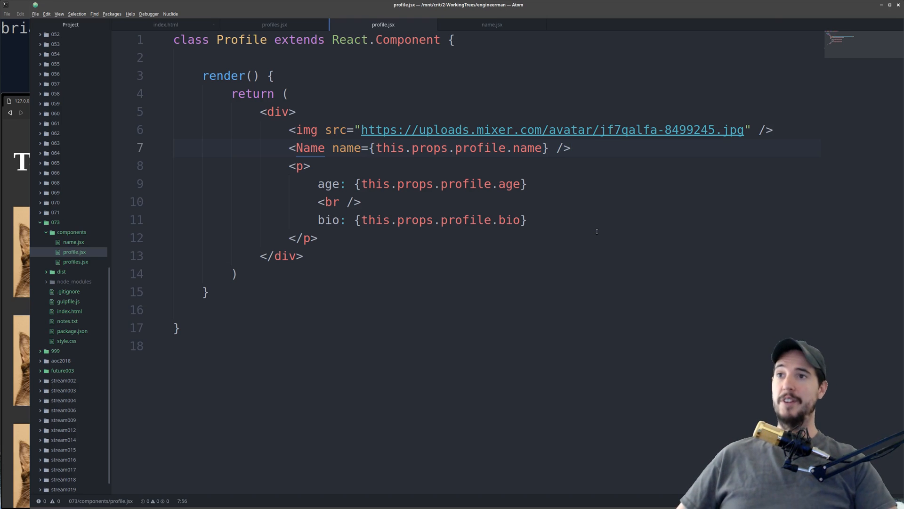
- Add constructor(props) with super(props) and this.state = { profile: props.profile } to Profile
click(379, 75)
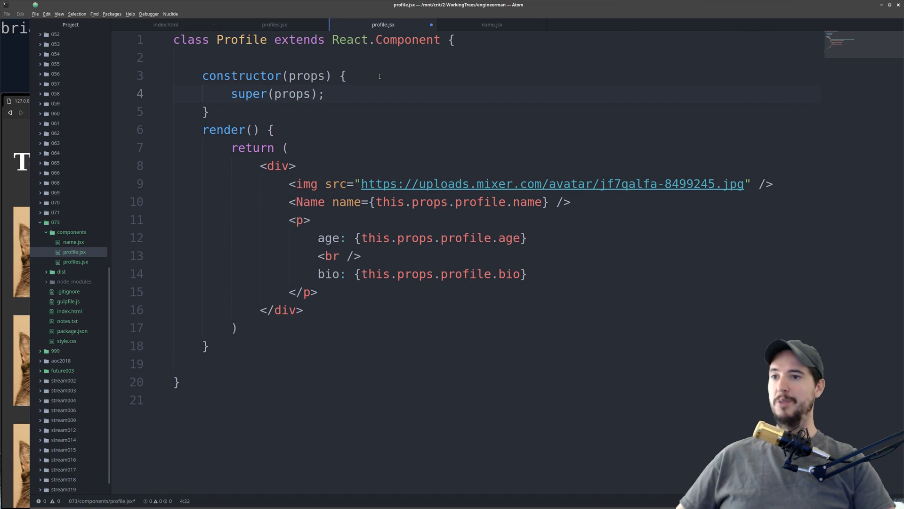
key(Enter)
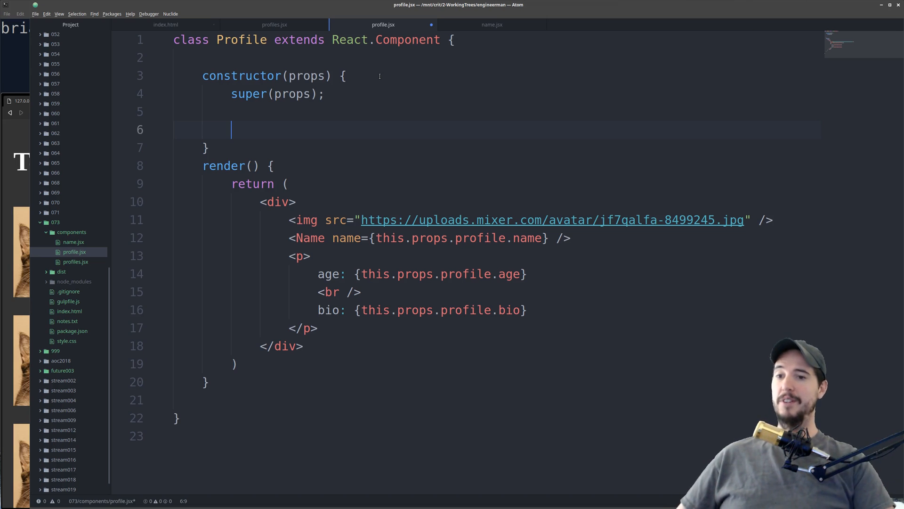
text(this.state = {)
text(age:)
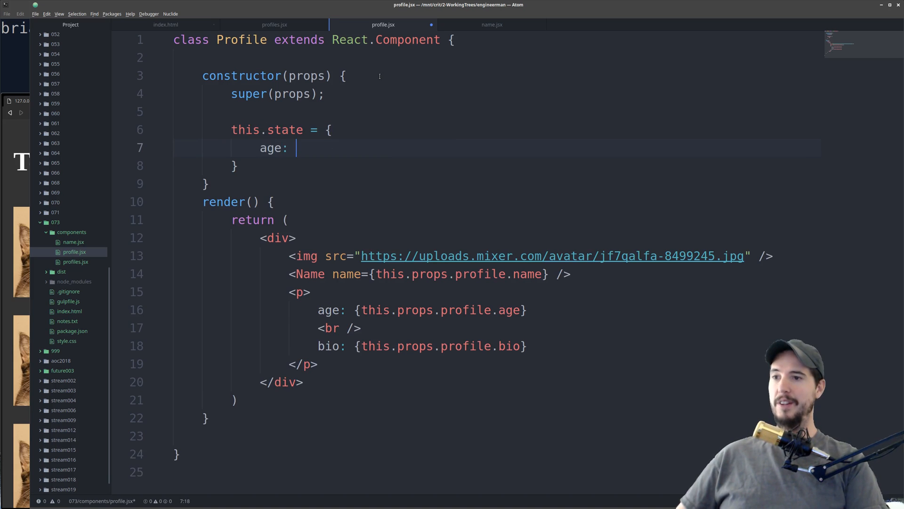
text(props.profile.age)
click(499, 166)
text(;)
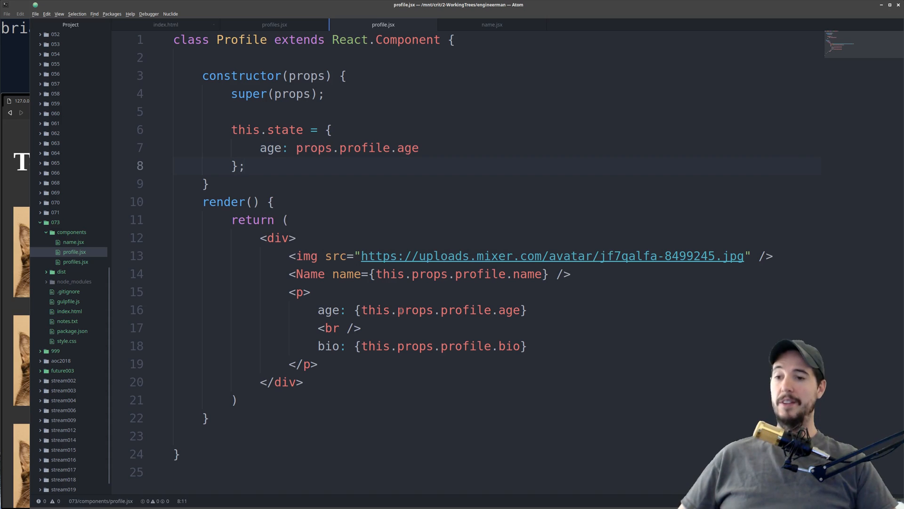
double_click(441, 310)
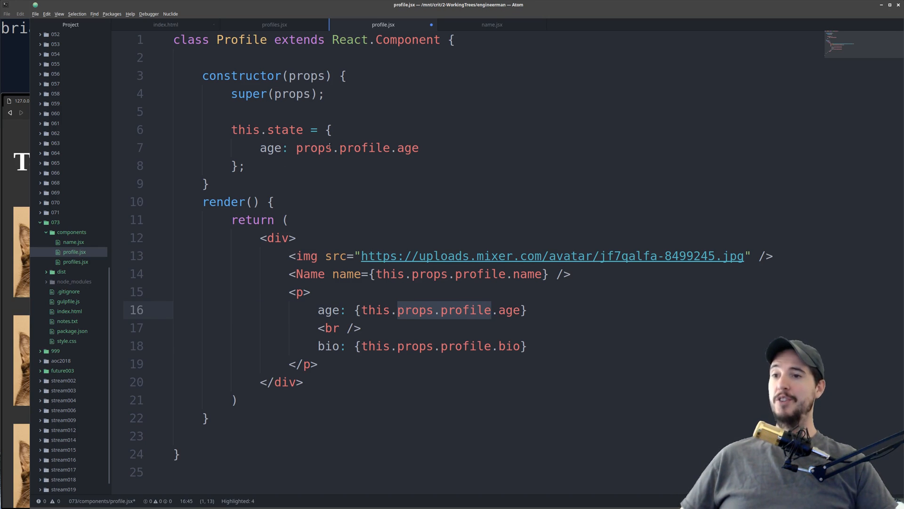
click(365, 147)
text(profil)
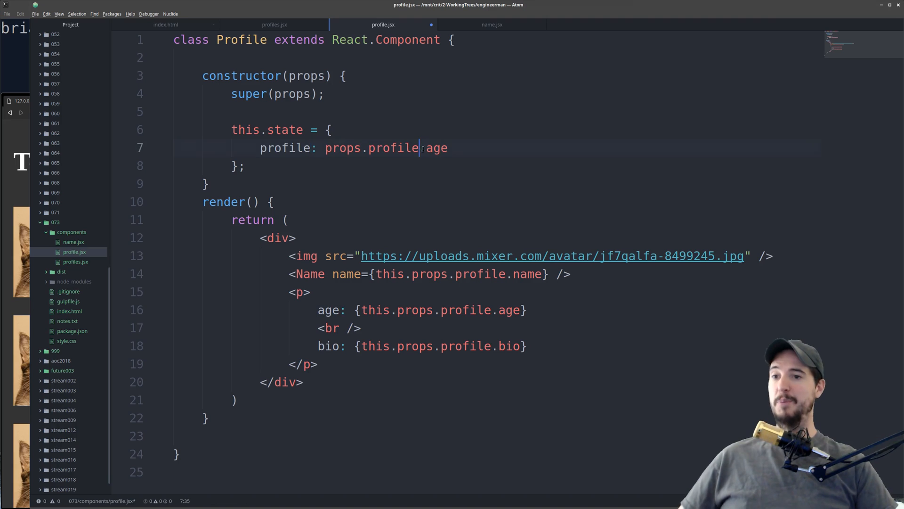
key(BackSpace)
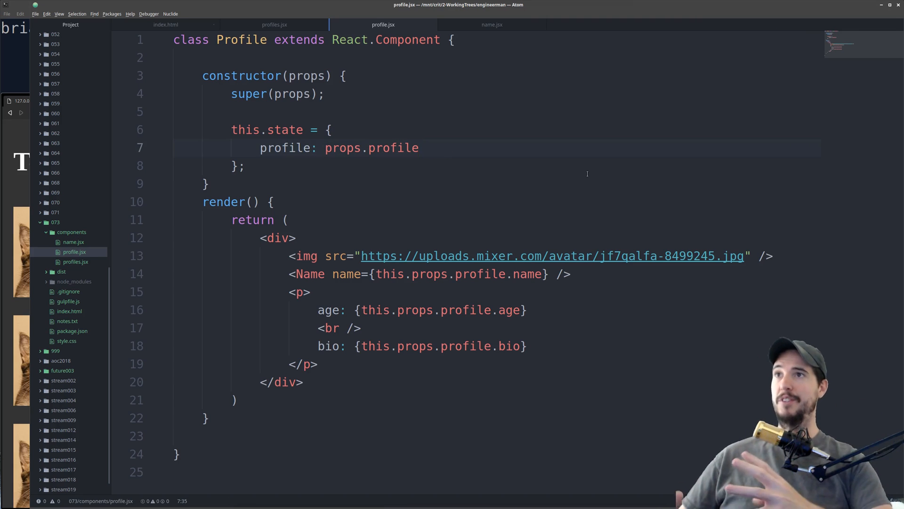
double_click(285, 129)
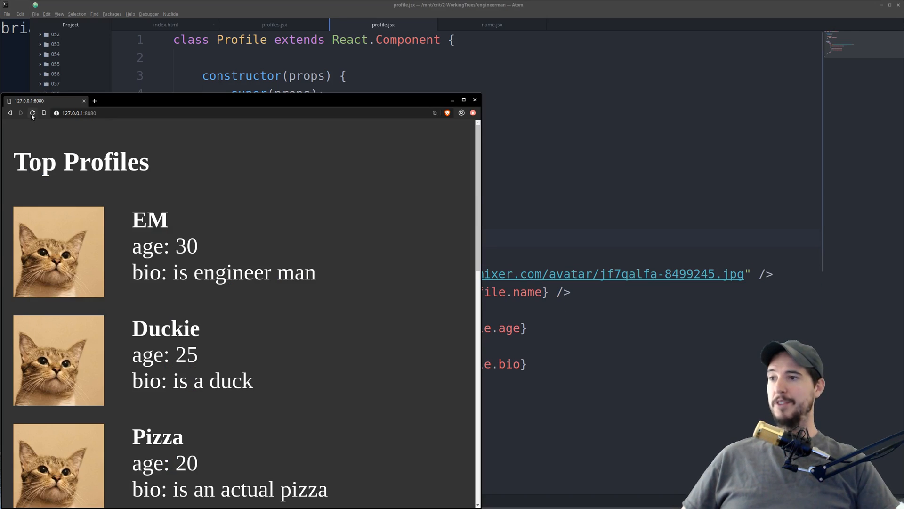
- Delete the constructor and make render read name, age and bio from this.props.profile again
scroll(down, 3)
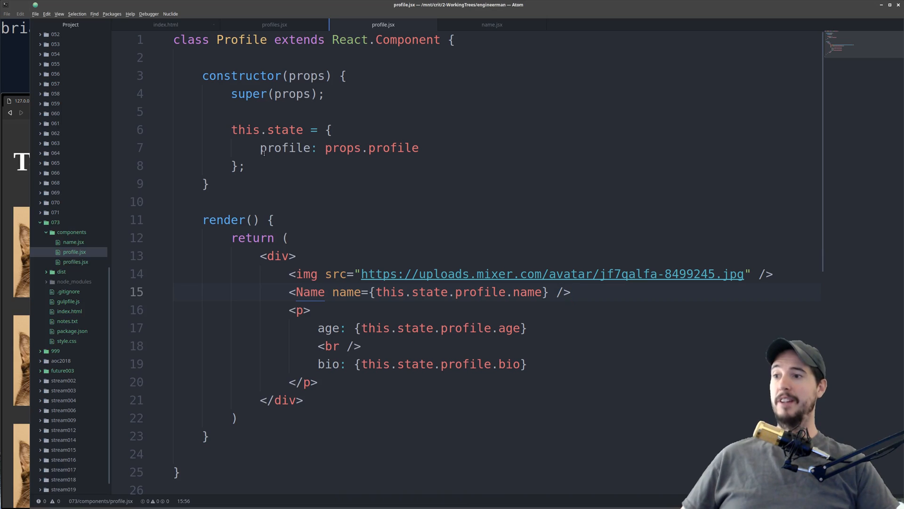
click(569, 292)
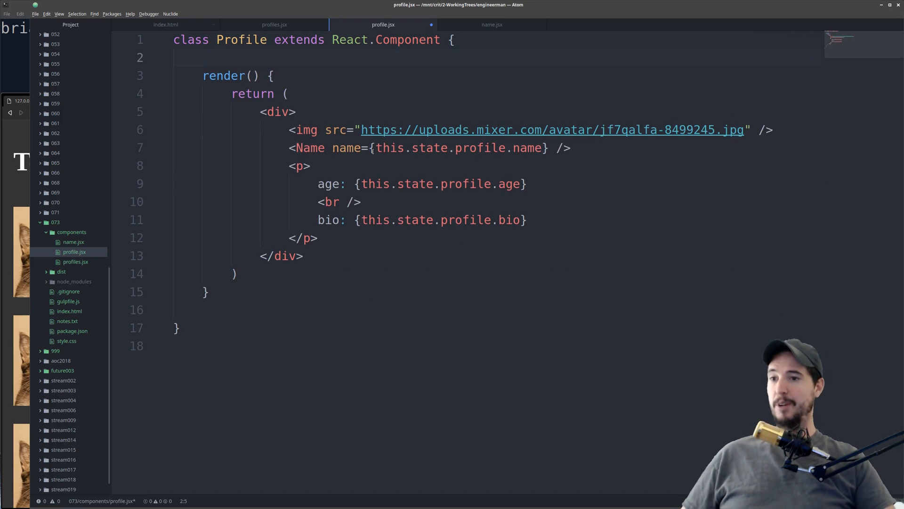
text(prop)
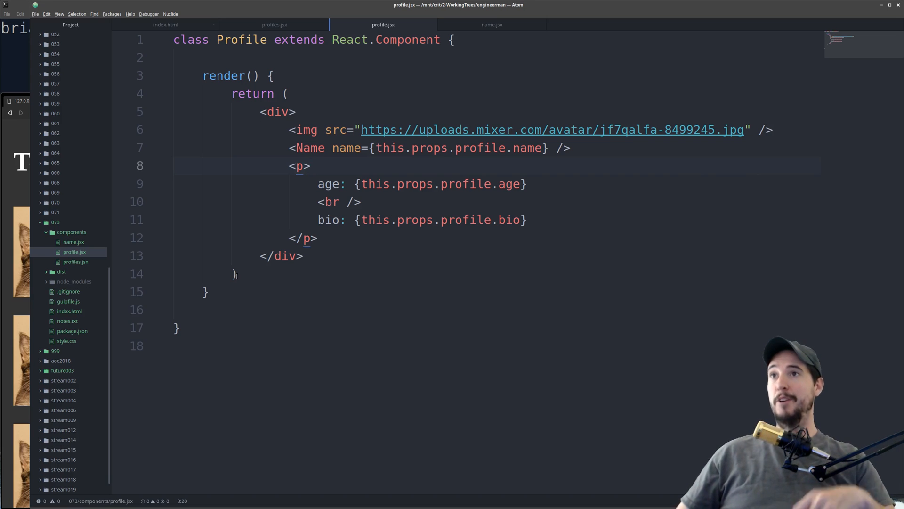
click(310, 166)
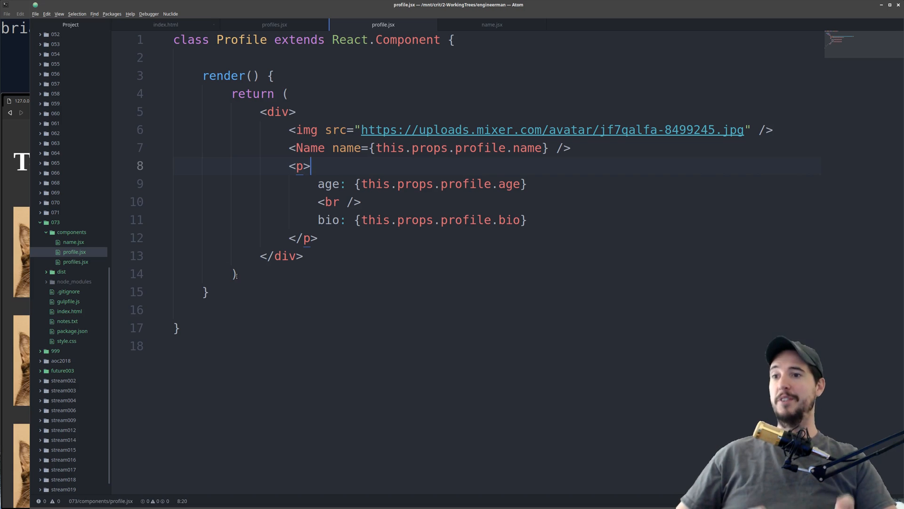